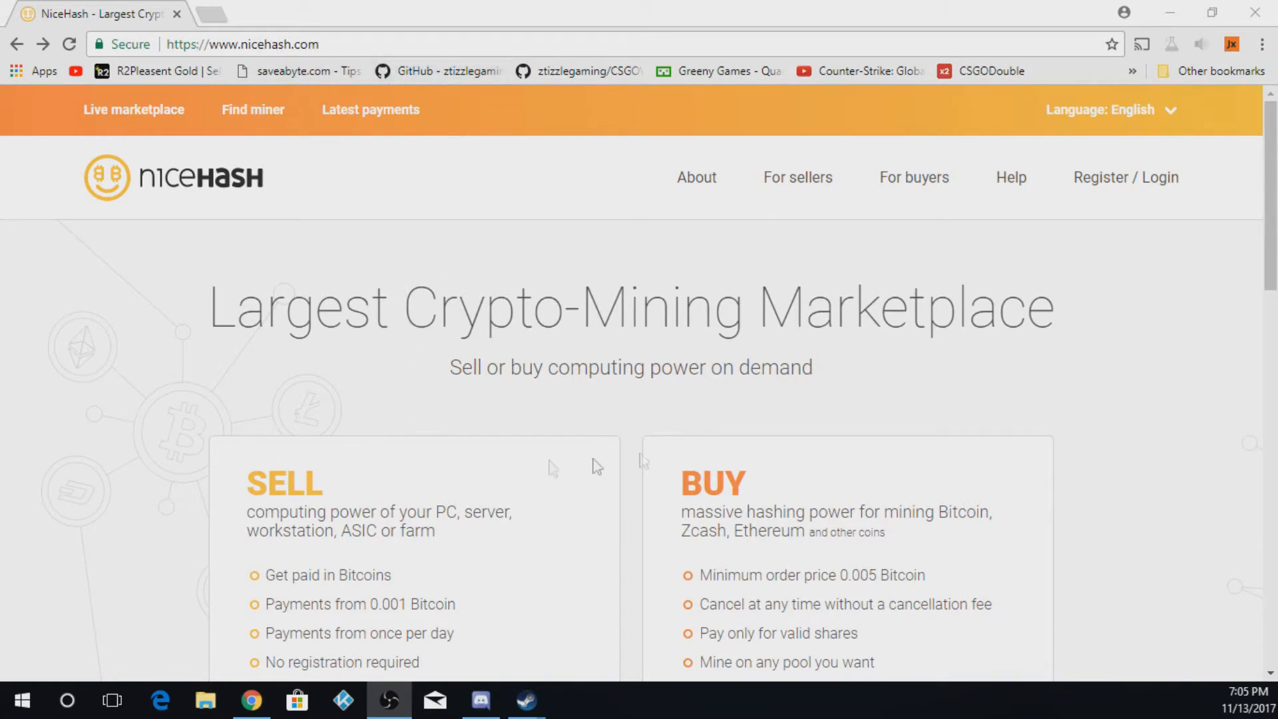
mouse_move(699, 361)
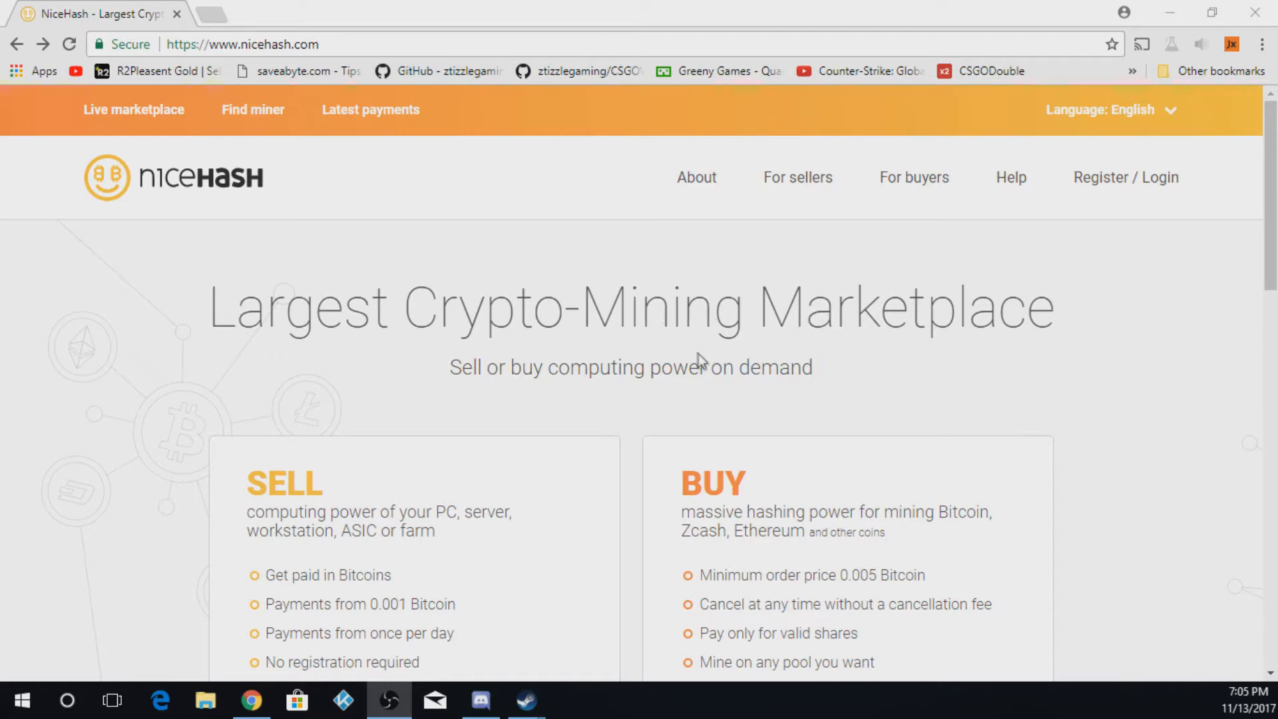
Reach the CPU and GPU mining page via the SELL section's 'earn with my CPU or GPU' tile.
scroll("down", 3)
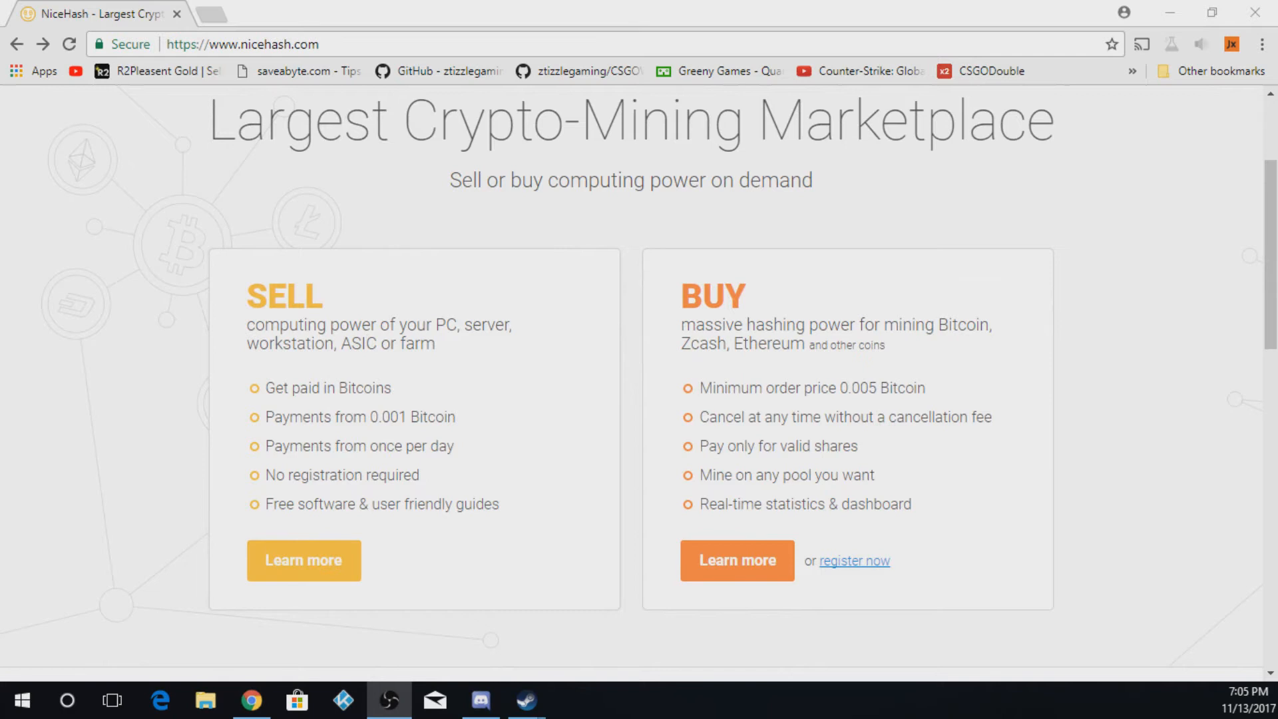
mouse_move(304, 561)
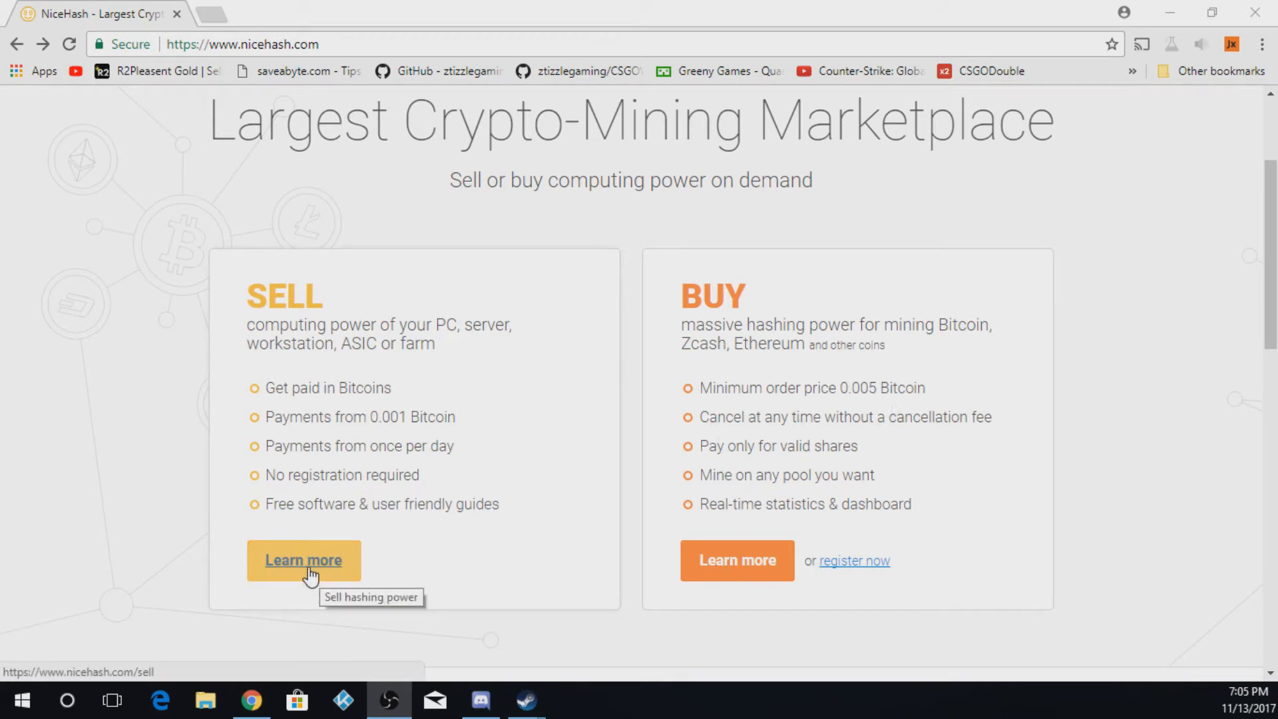
left_click(304, 561)
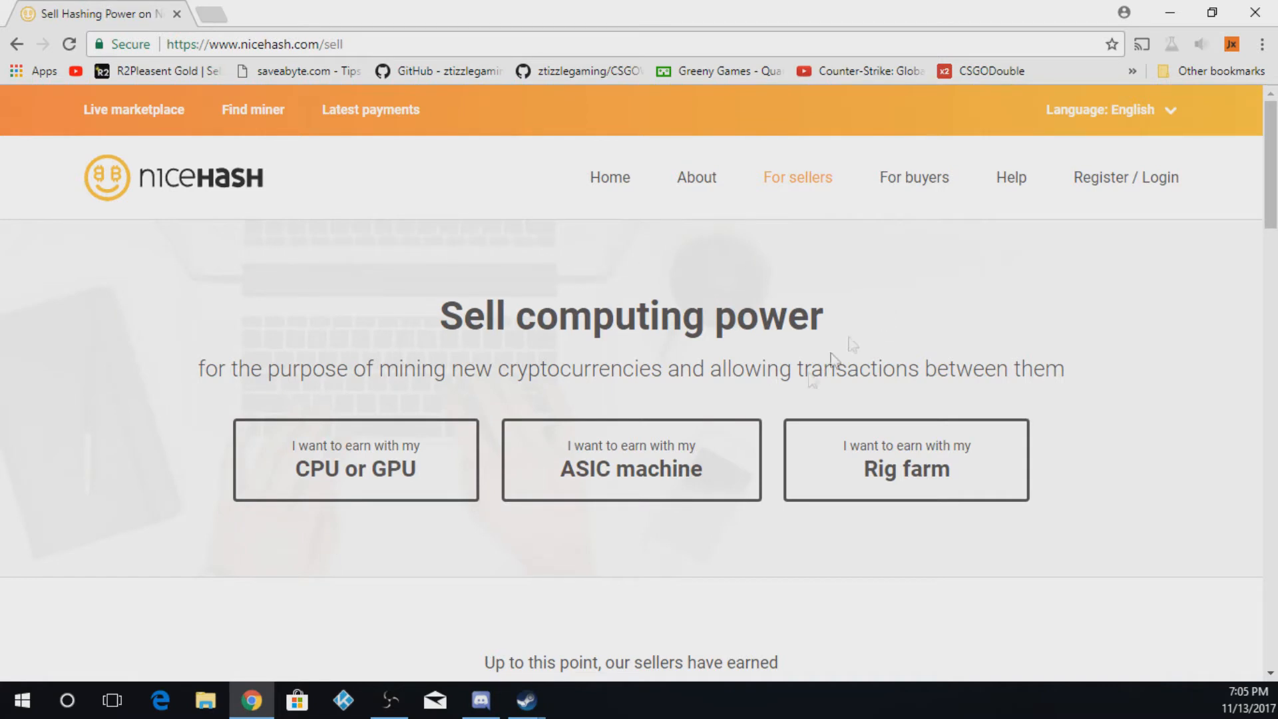
mouse_move(352, 526)
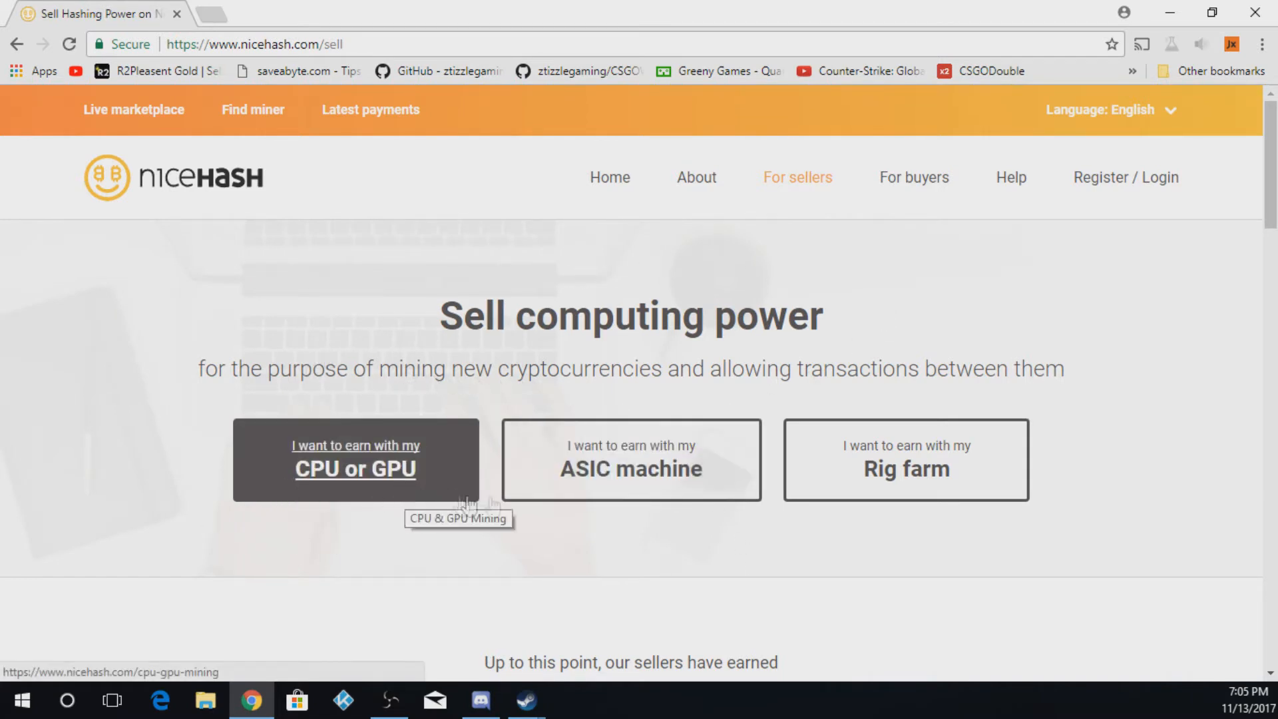
mouse_move(905, 489)
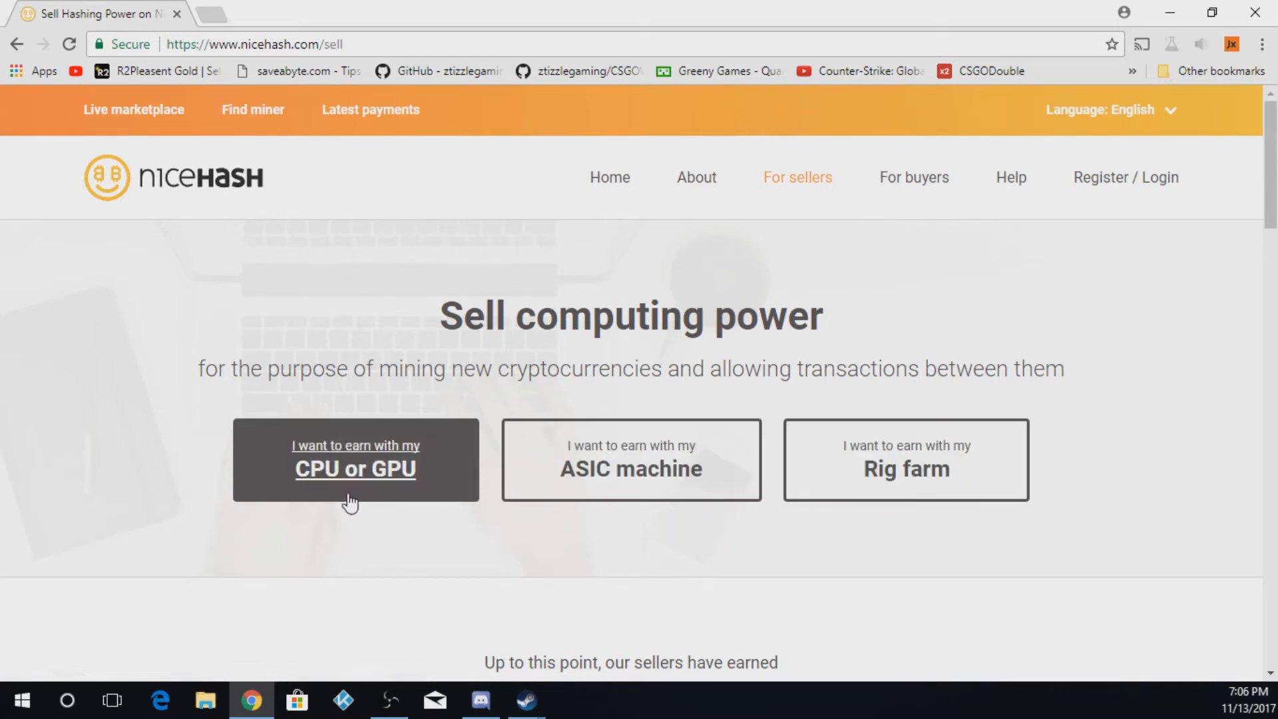
left_click(355, 457)
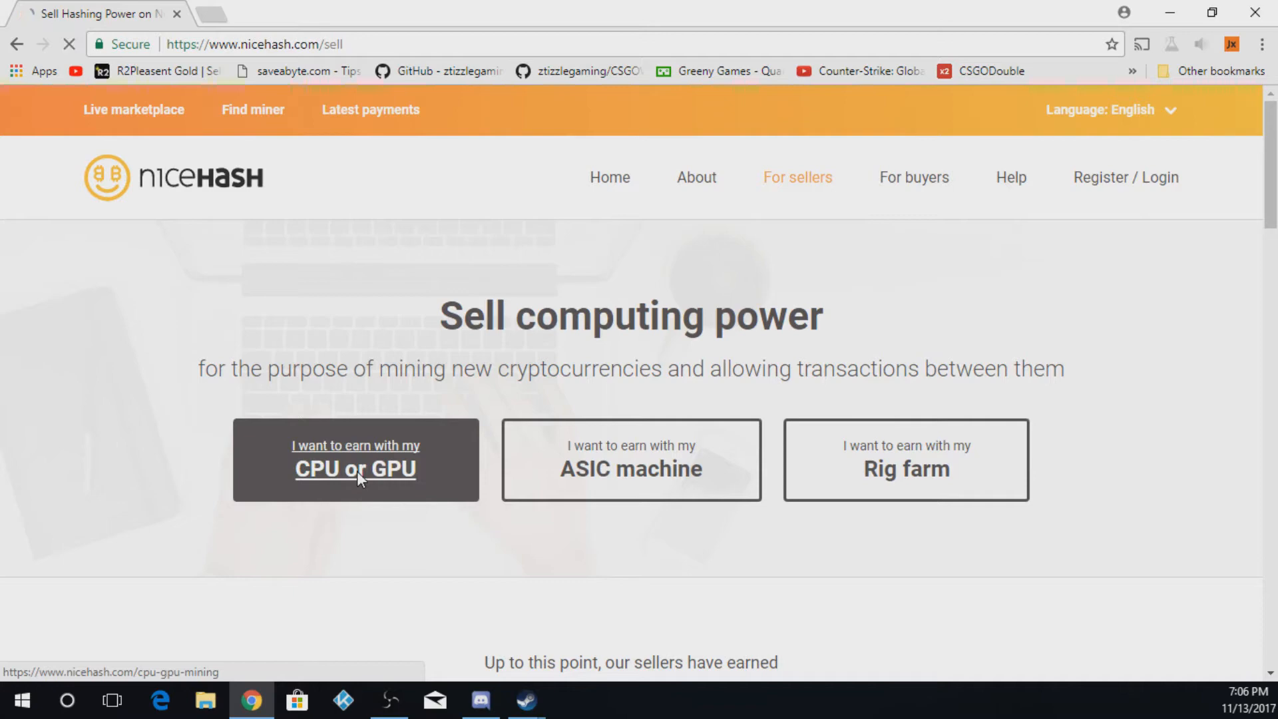
left_click(355, 459)
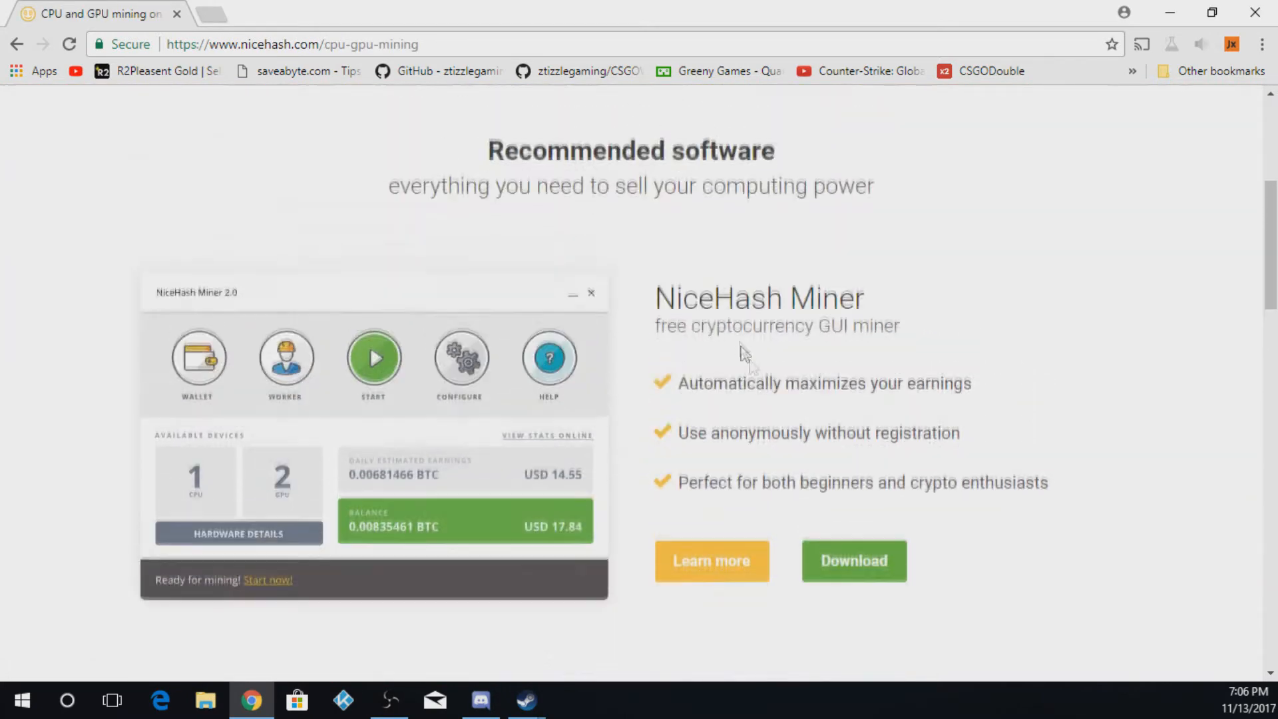
mouse_move(853, 560)
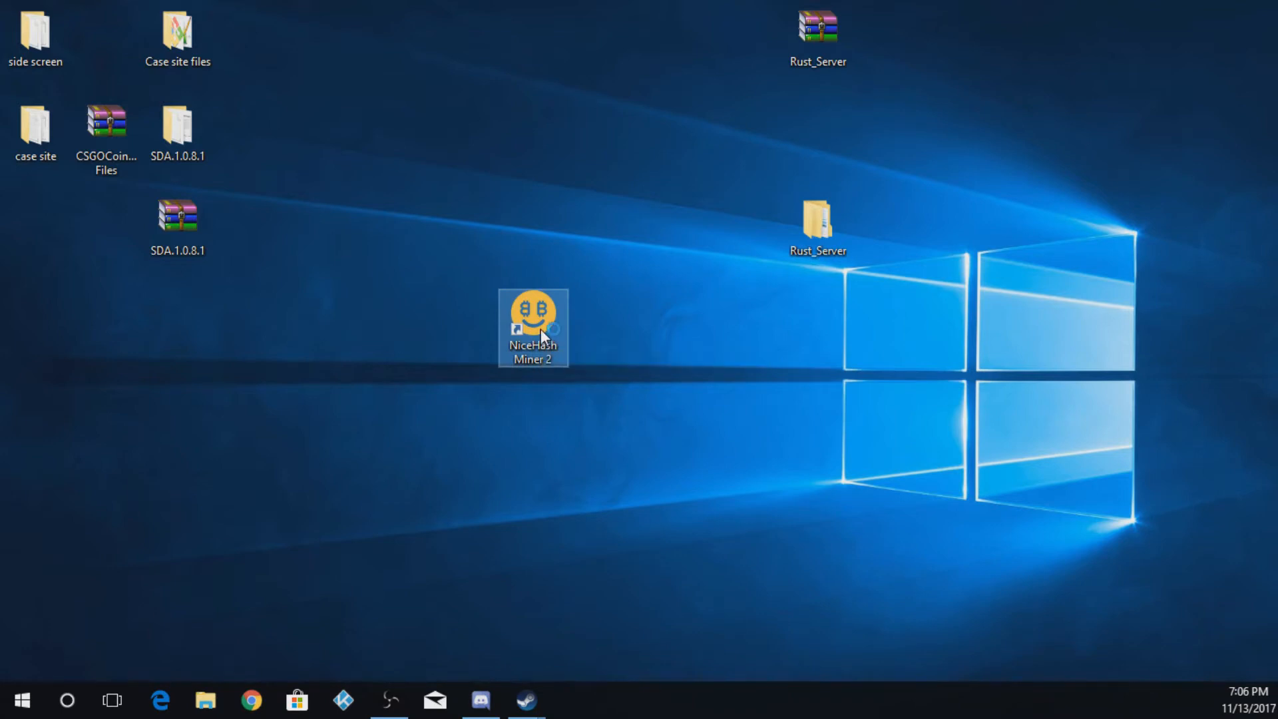
Launch NiceHash Miner 2 from the desktop so Excavator starts and detects the GeForce GTX 960.
double_click(532, 314)
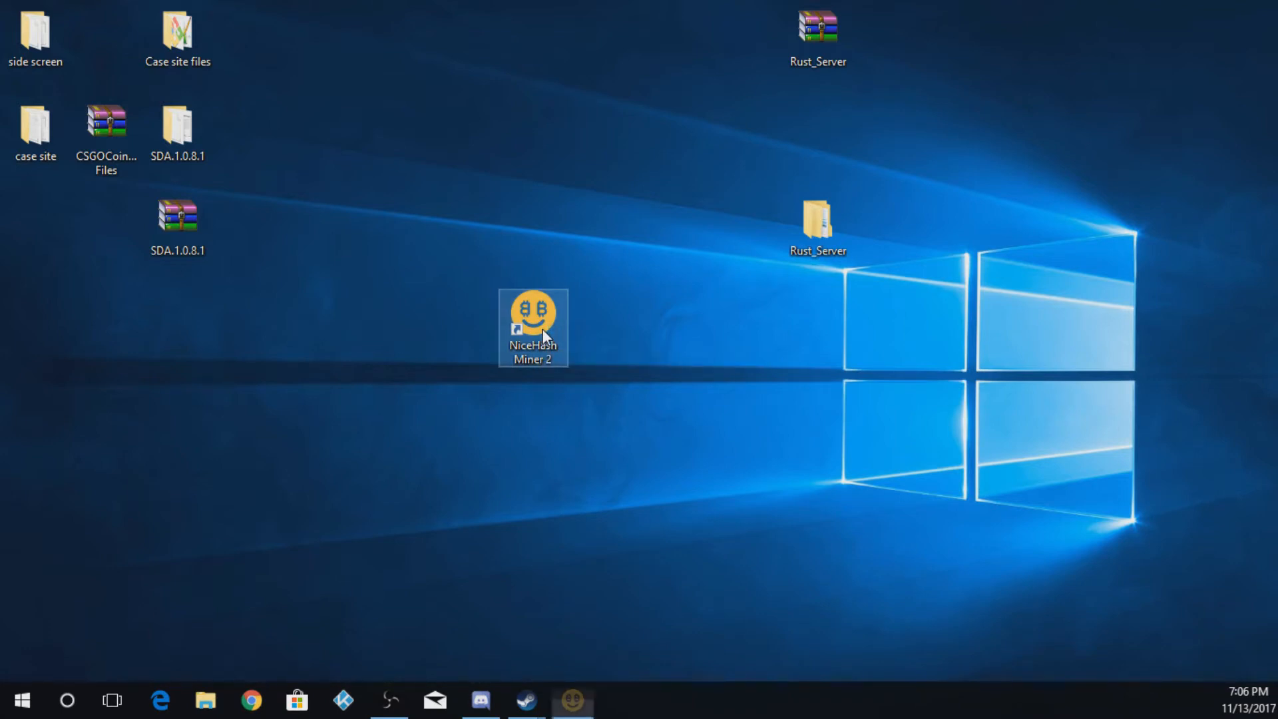
double_click(532, 314)
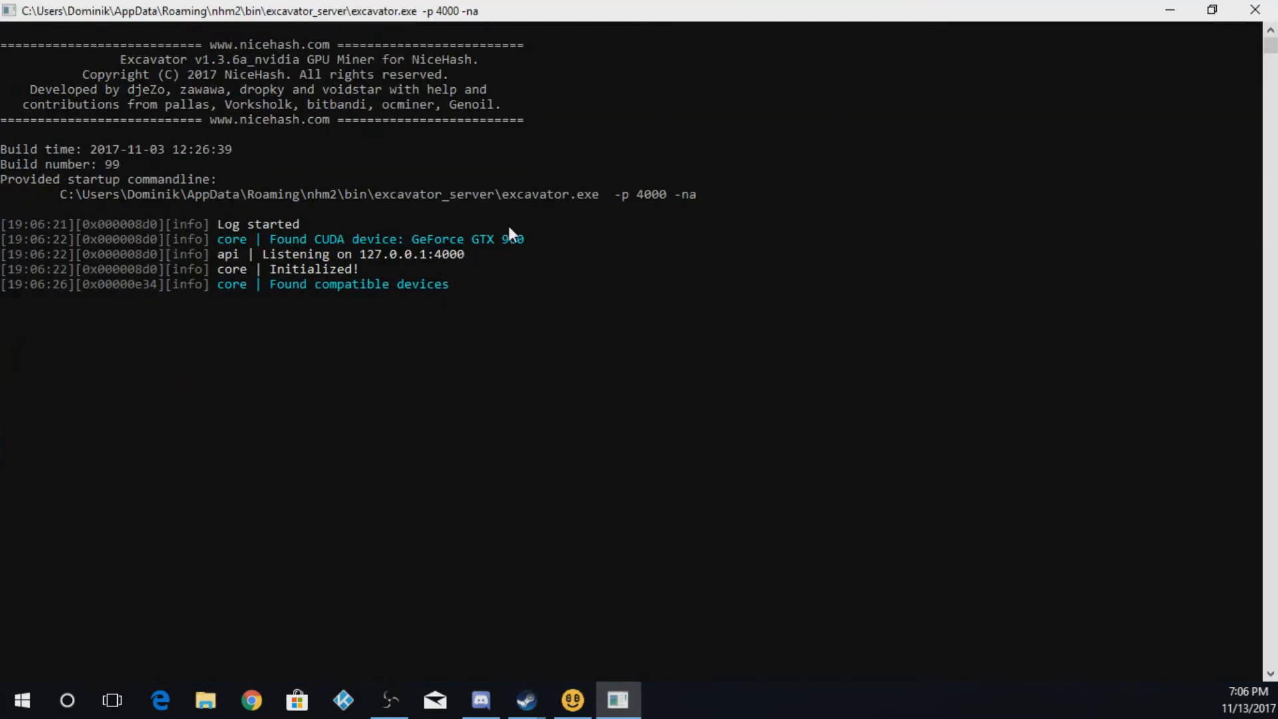
mouse_move(387, 226)
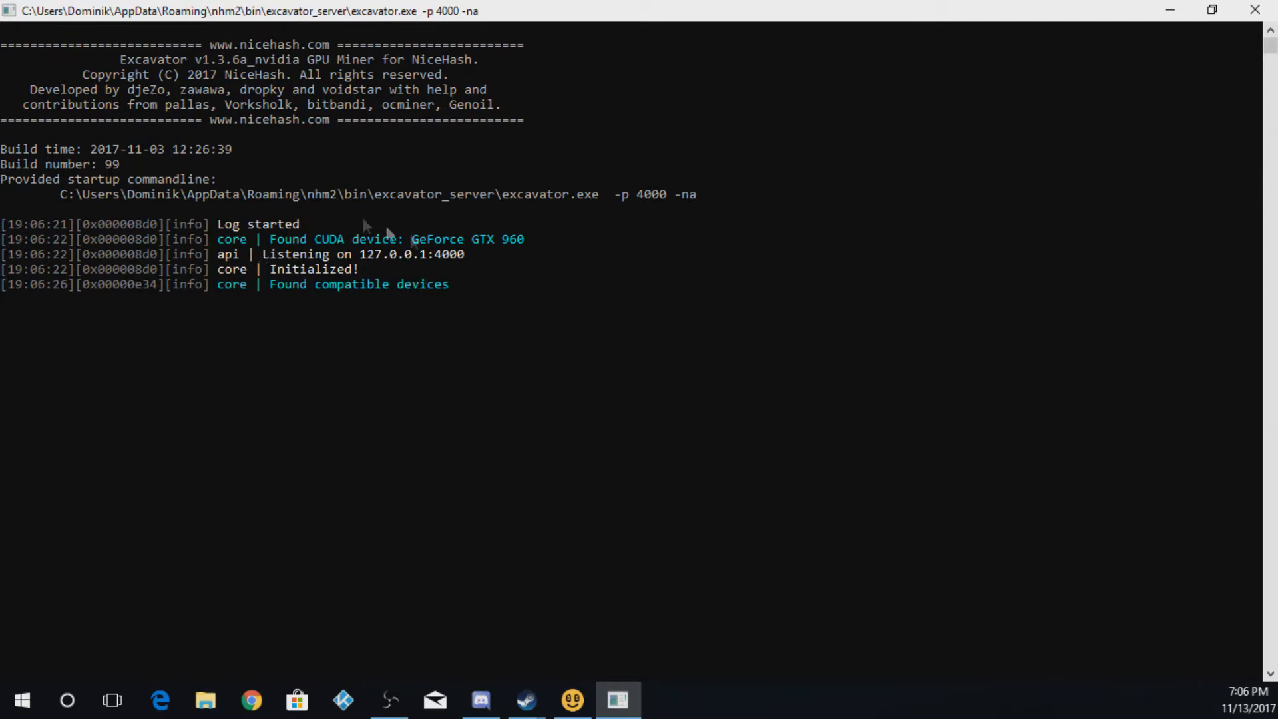
mouse_move(384, 271)
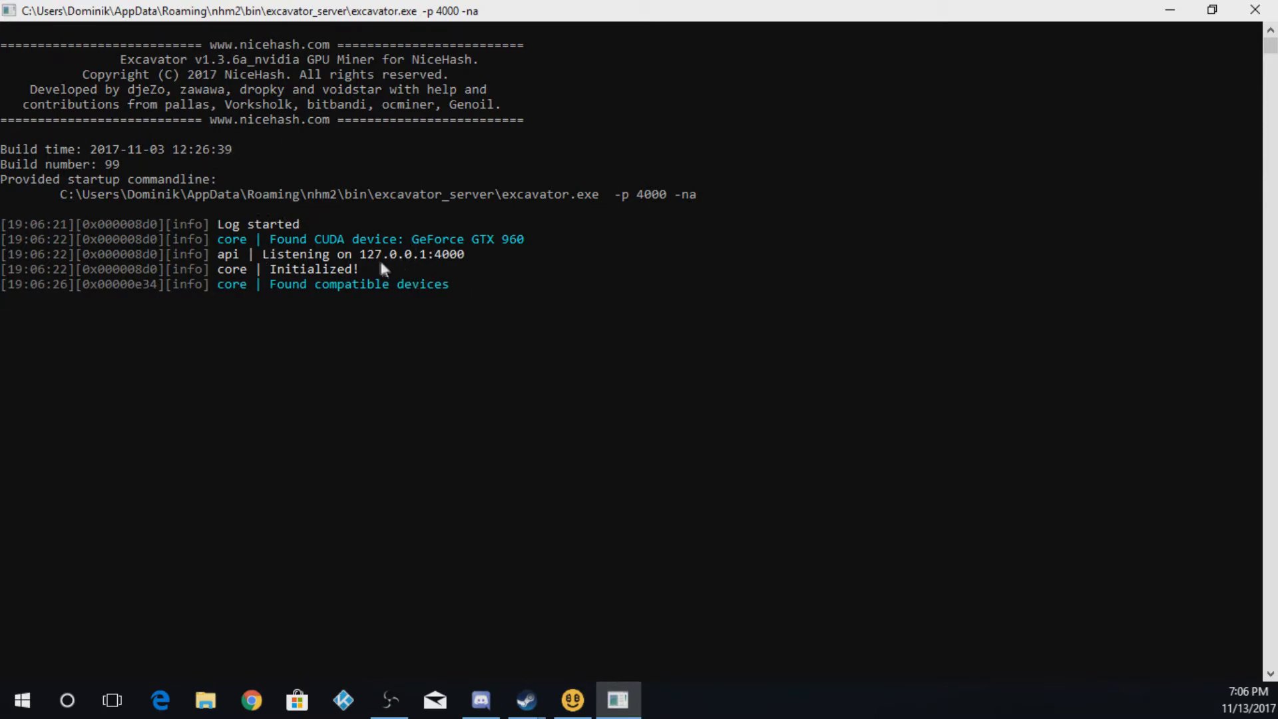
mouse_move(534, 249)
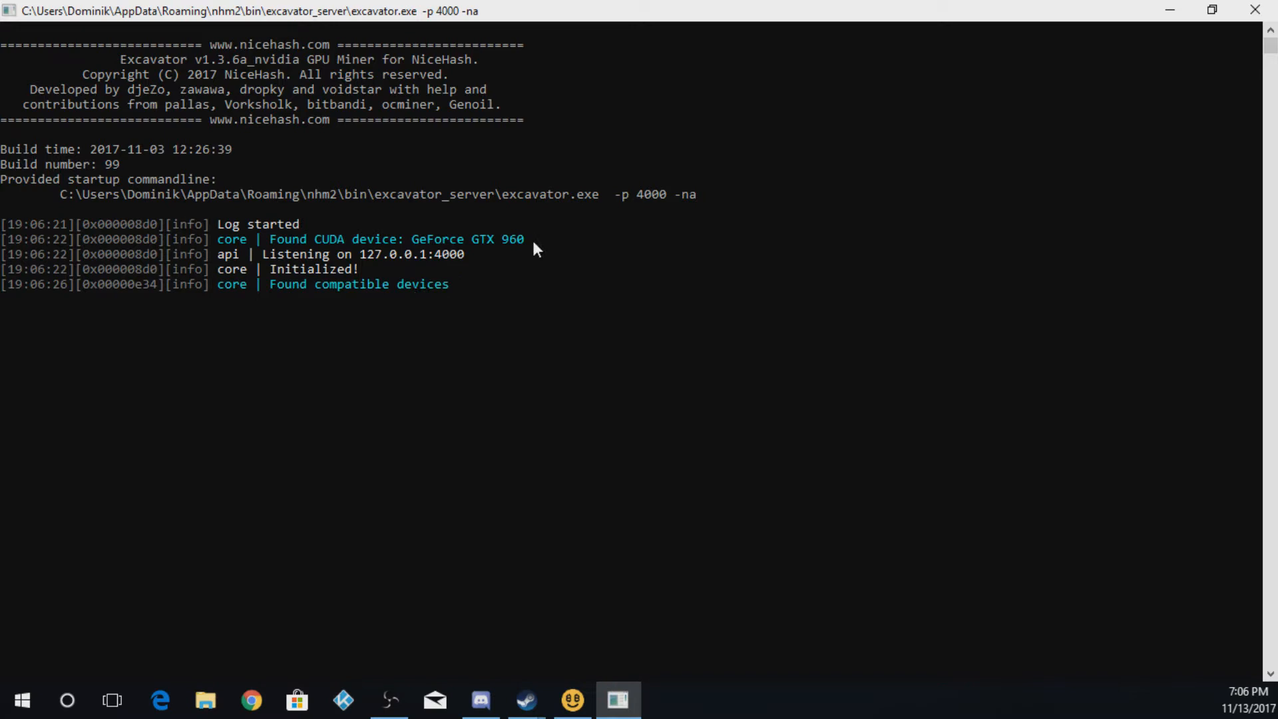
mouse_move(316, 303)
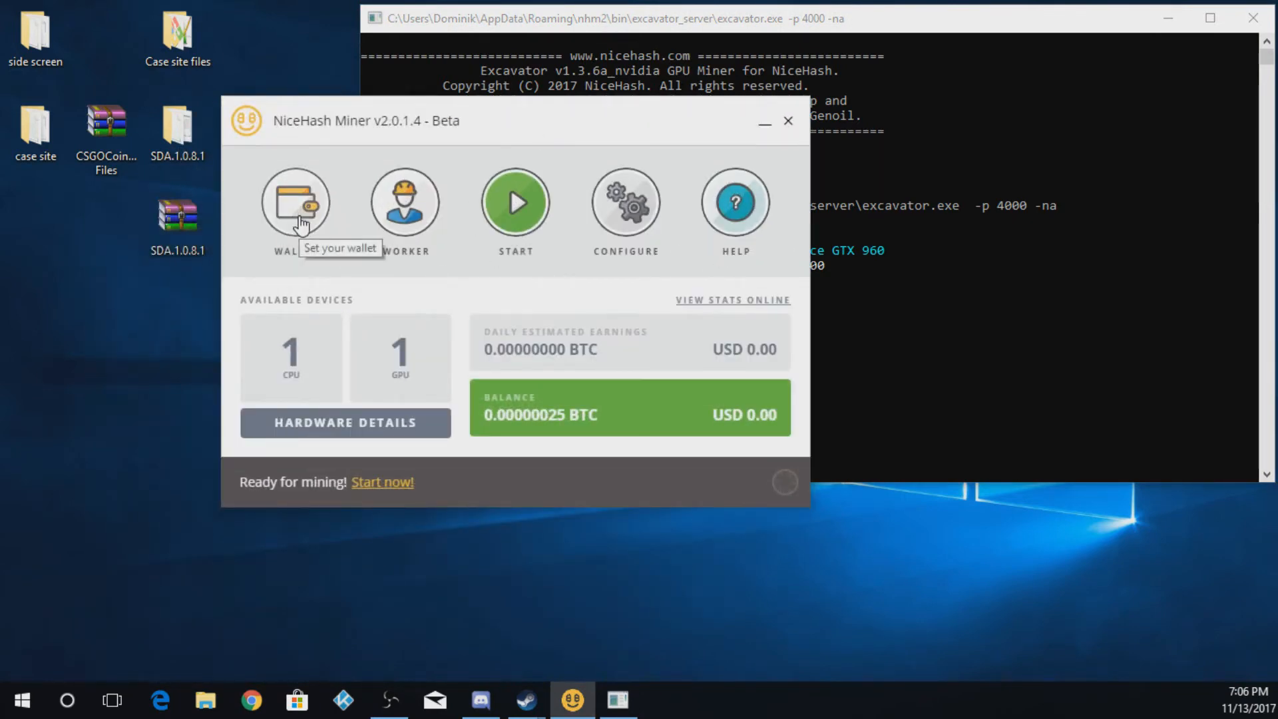
Save the Bitcoin wallet address and set the worker ID to Main.
left_click(295, 202)
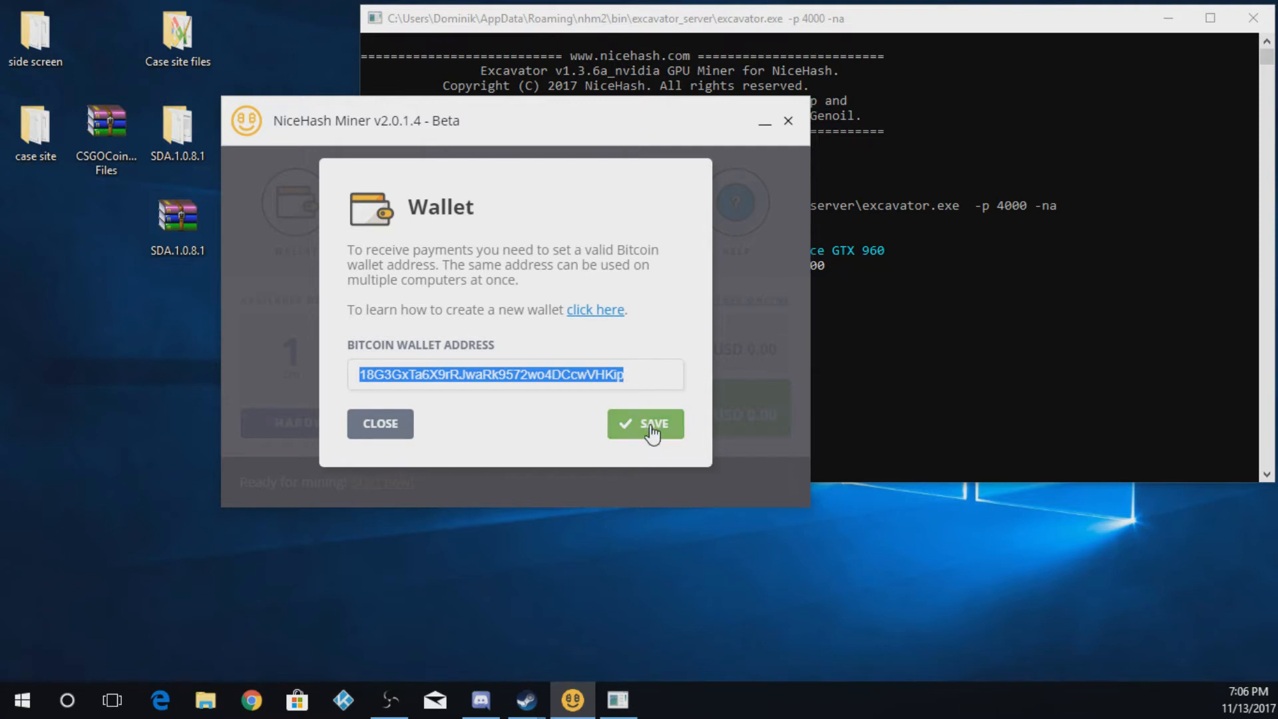
left_click(645, 423)
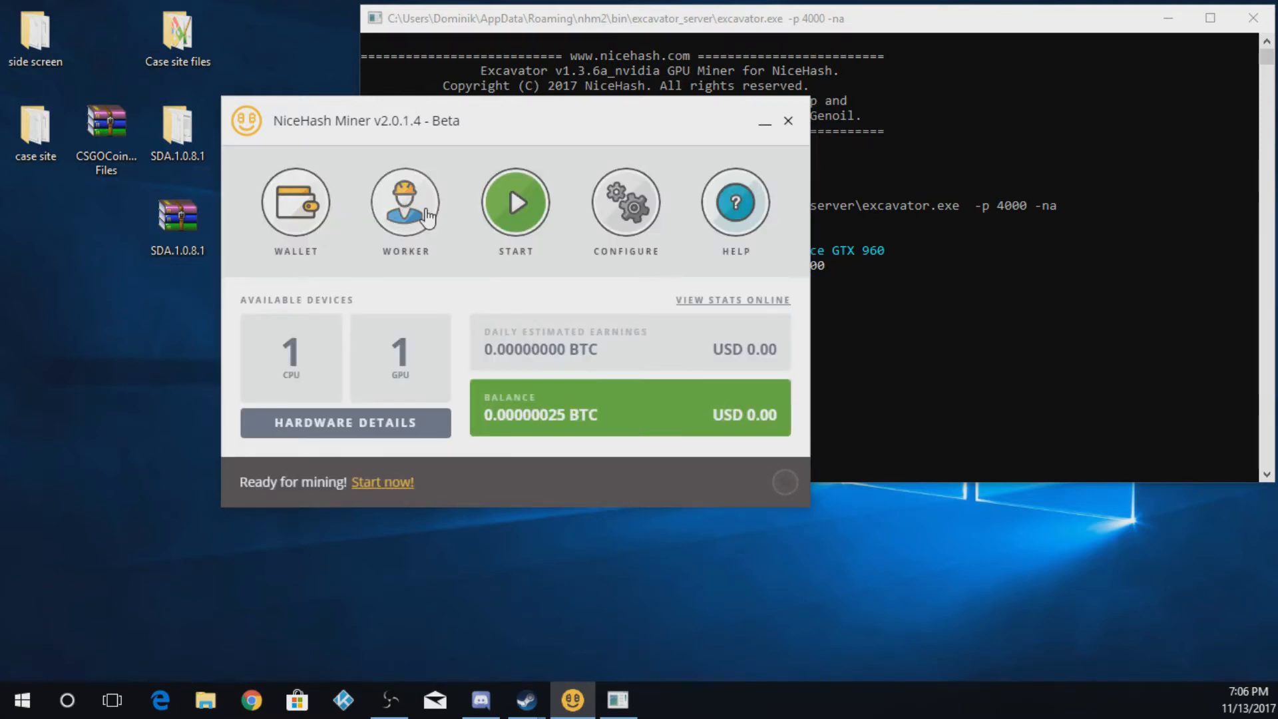
left_click(405, 202)
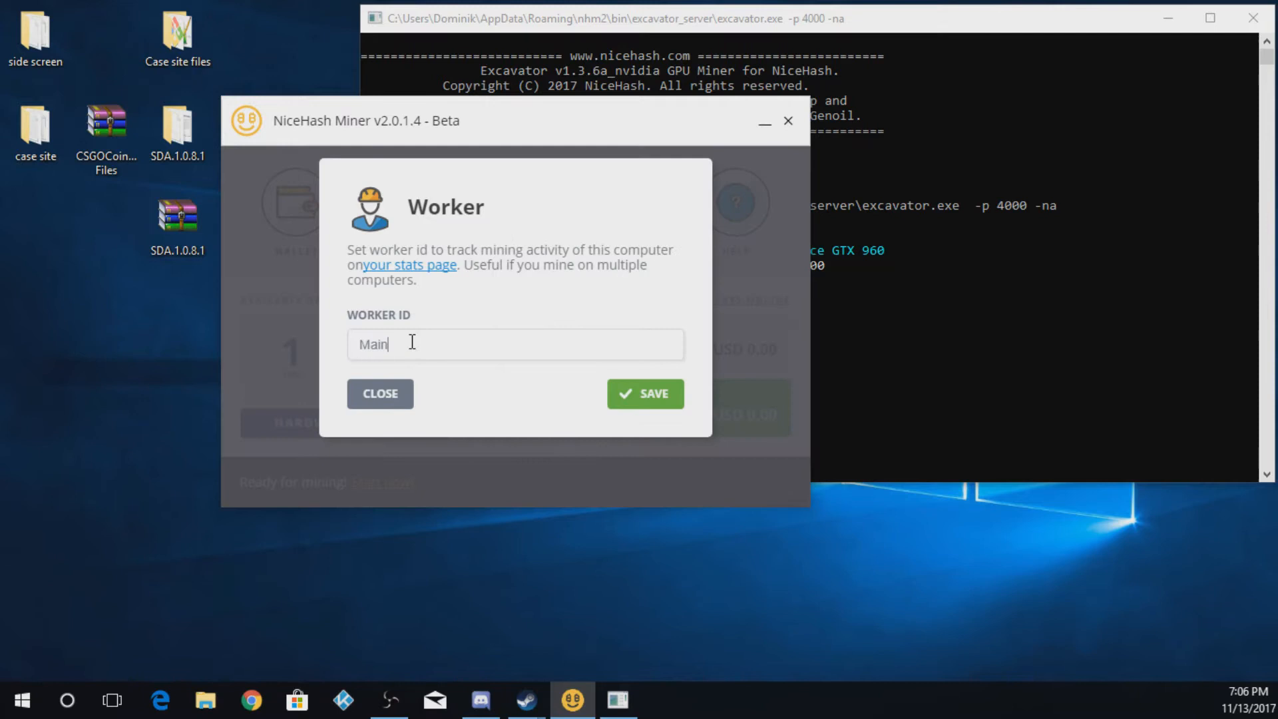
mouse_move(351, 343)
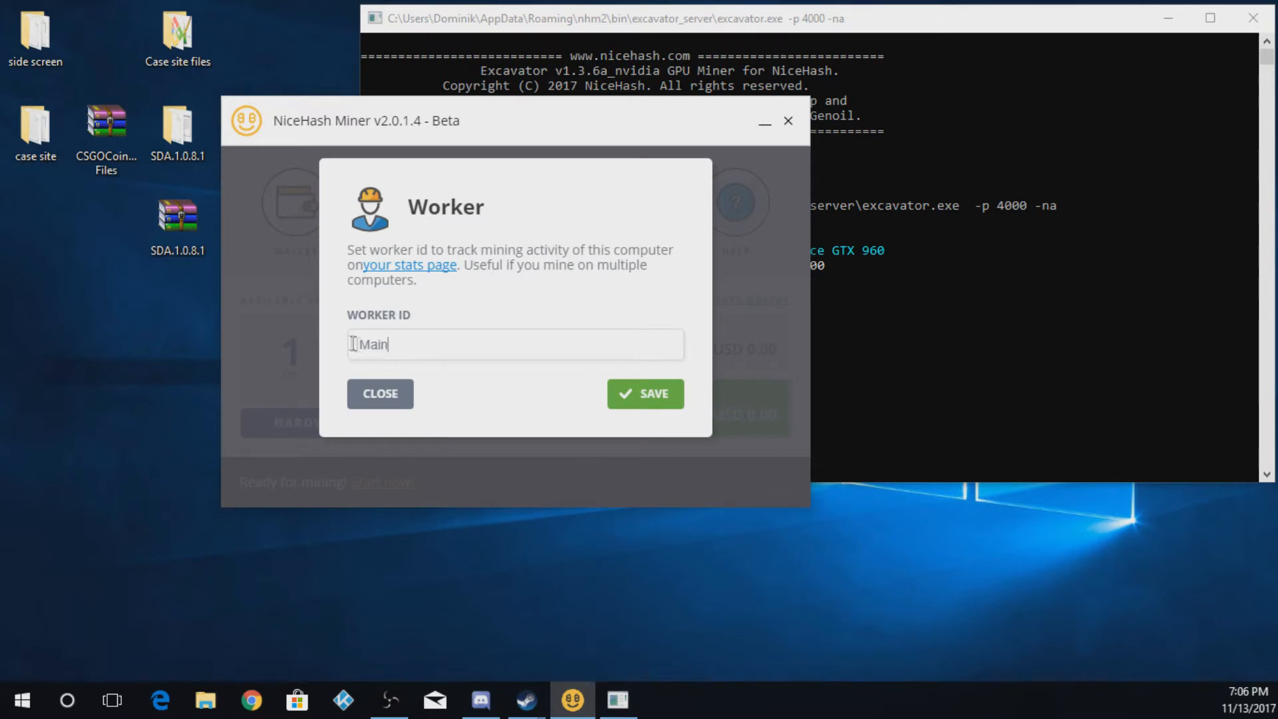
mouse_move(634, 405)
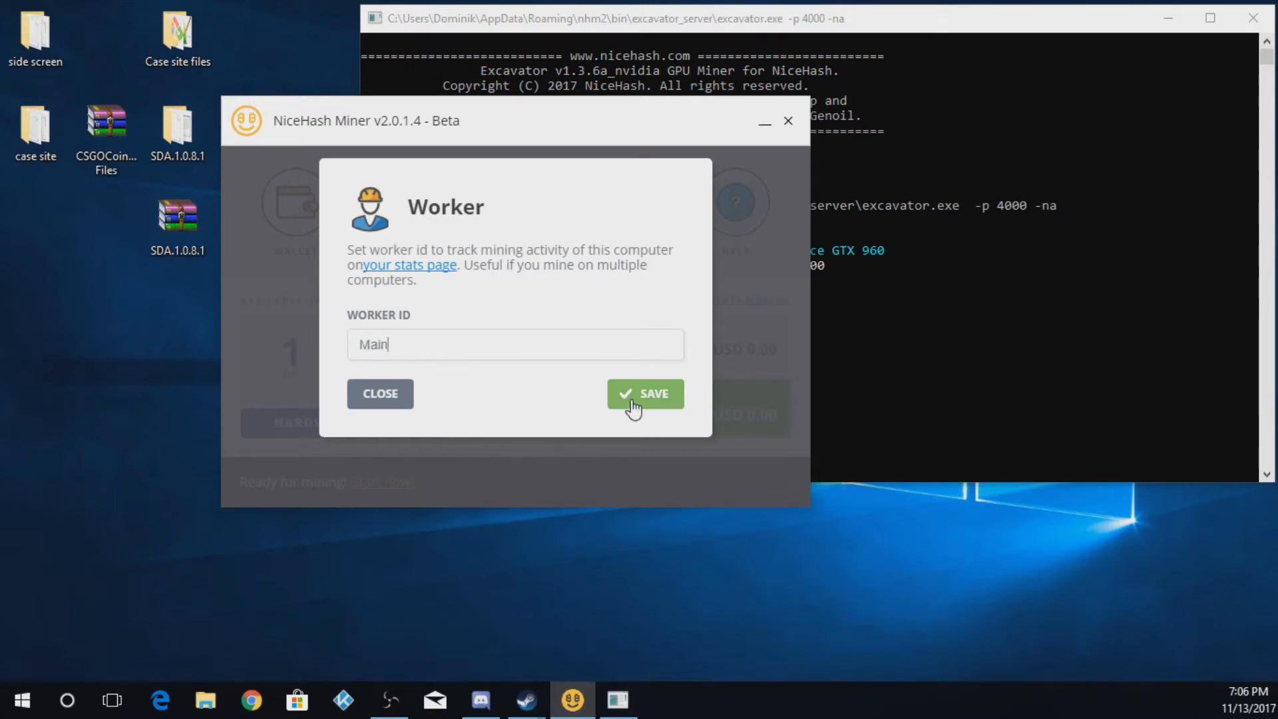
left_click(644, 394)
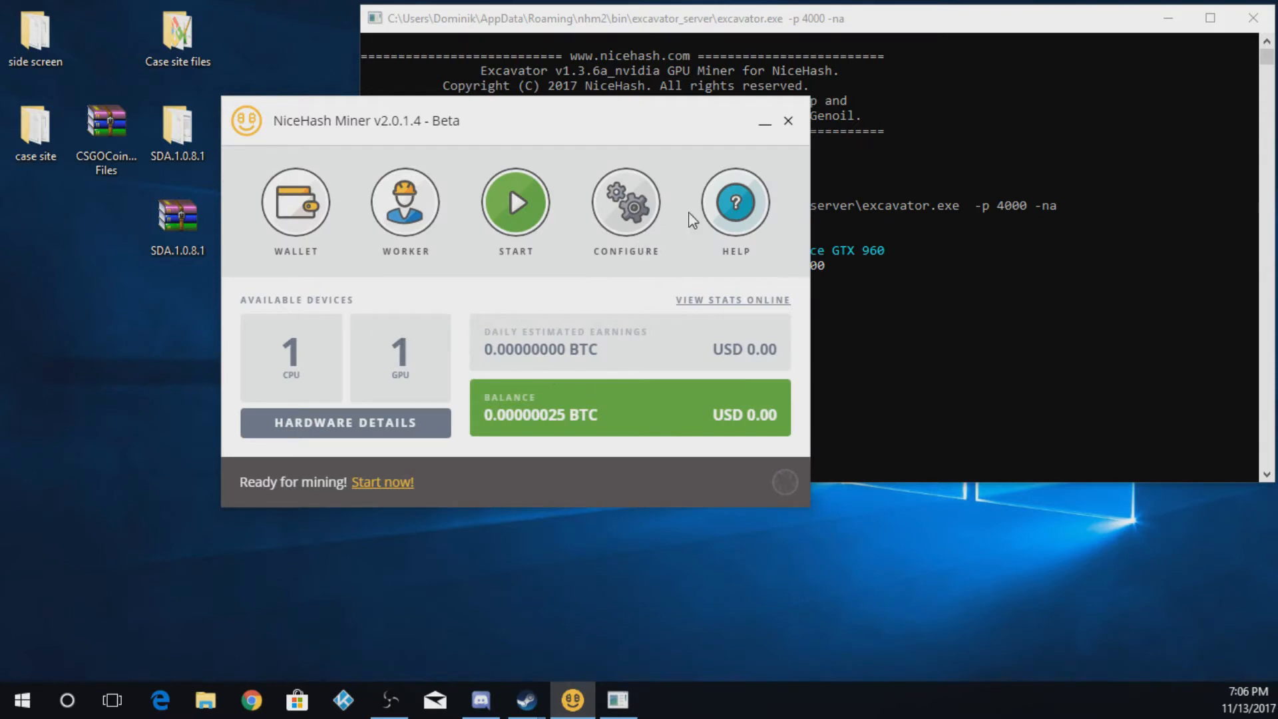
In Configure, choose USA - San Jose as service location and enter 5 USD/day minimum income.
left_click(626, 203)
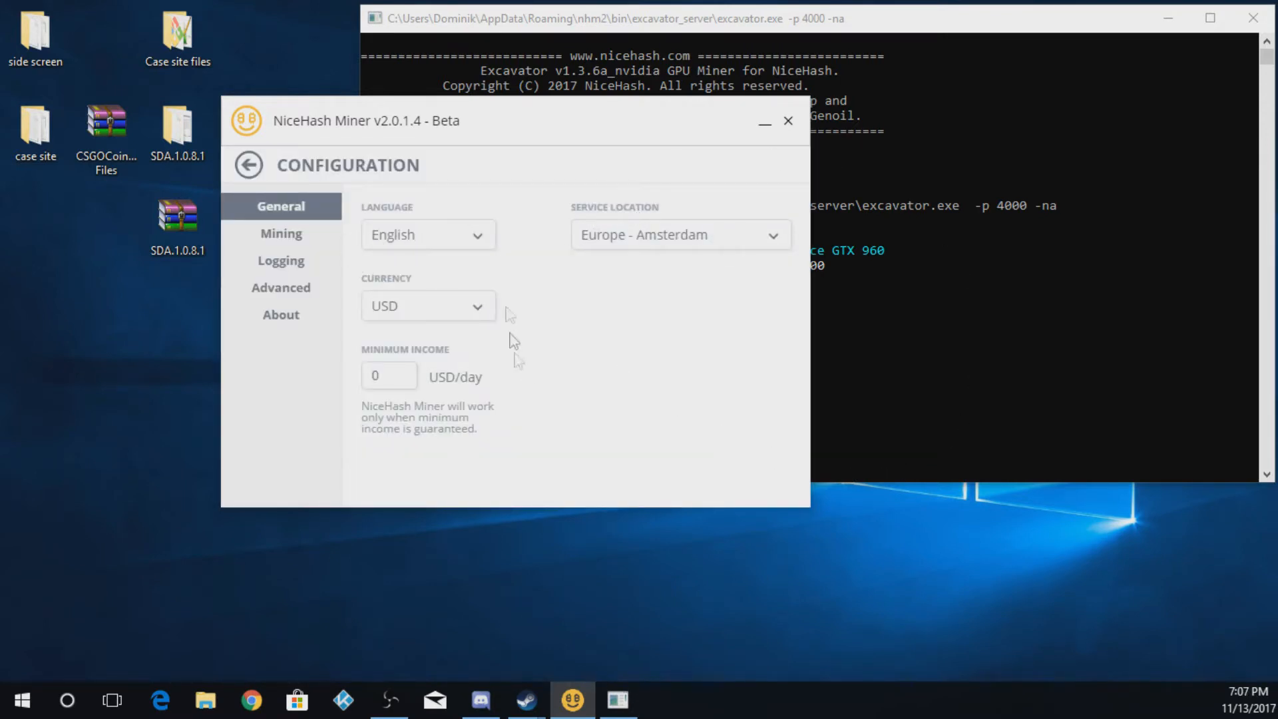
mouse_move(418, 235)
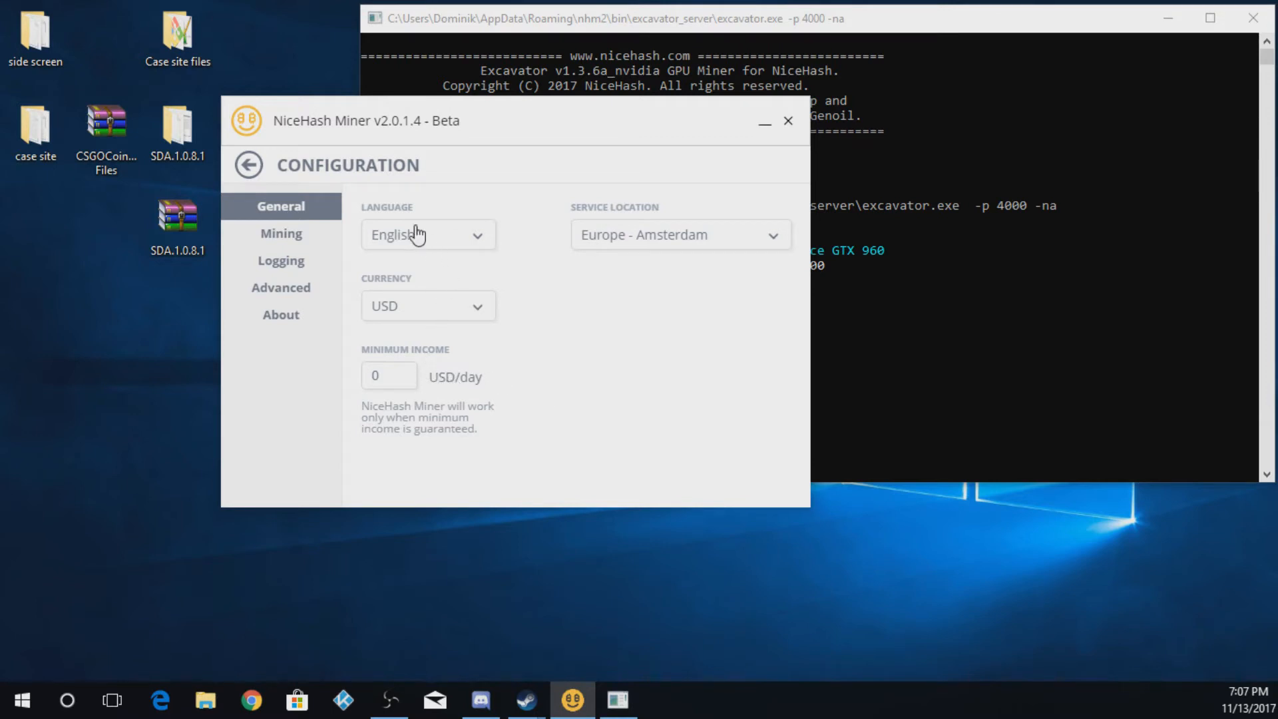
mouse_move(747, 250)
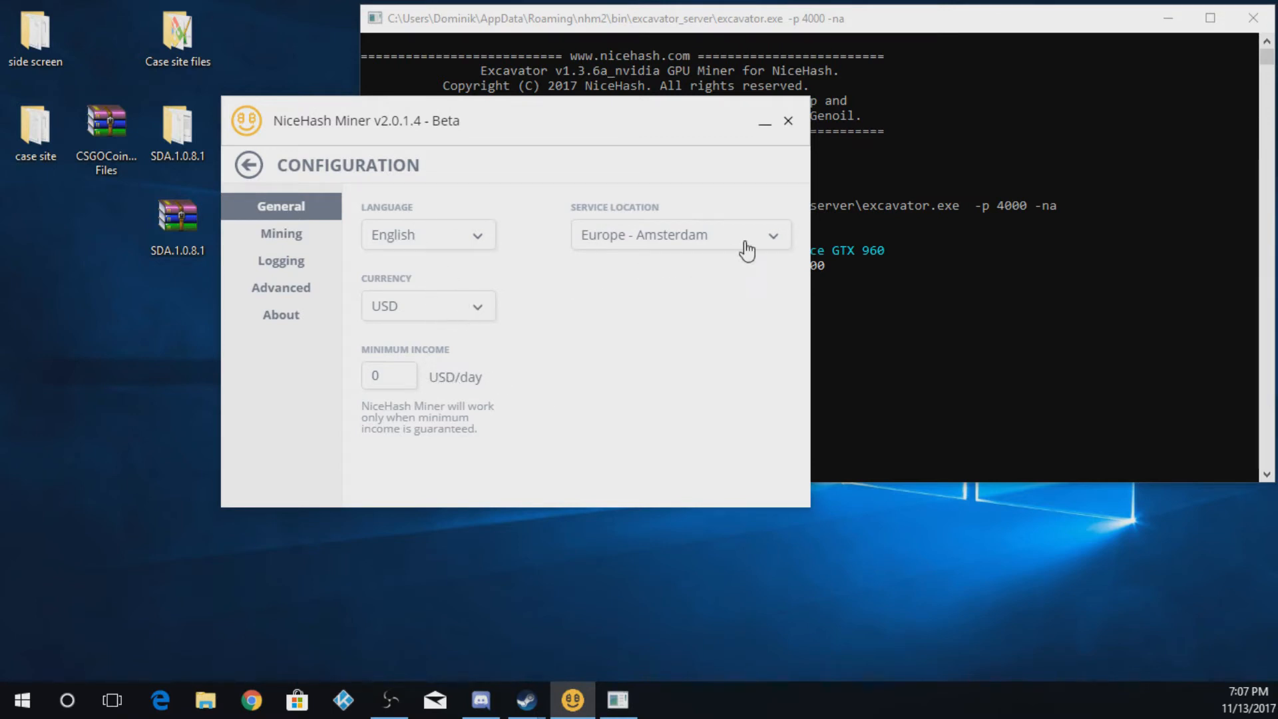
left_click(679, 235)
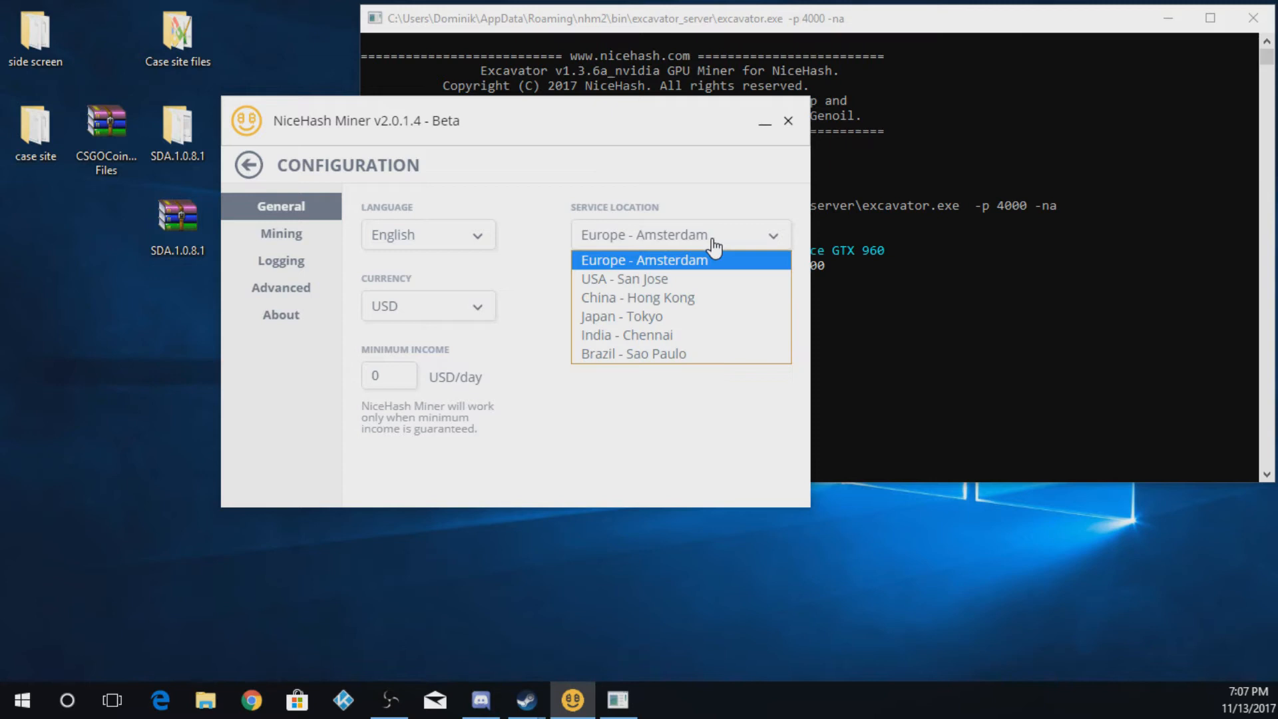
left_click(623, 278)
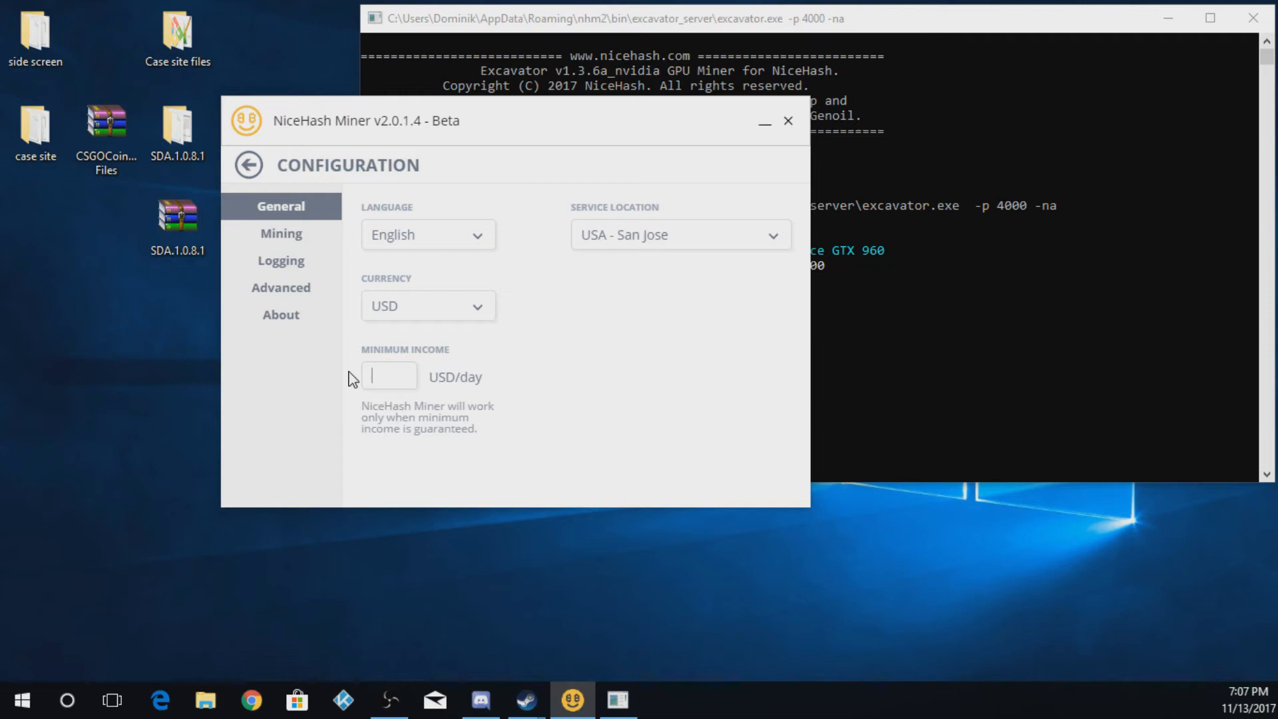
type("5")
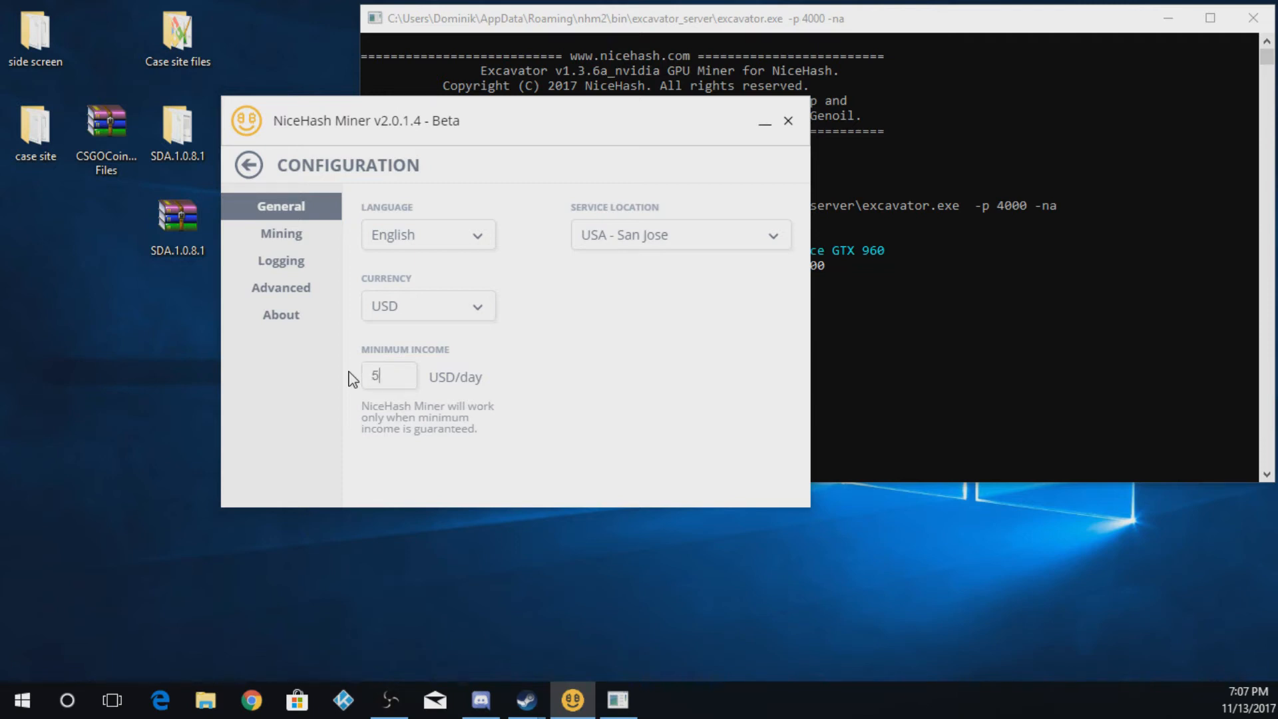
key("Backspace")
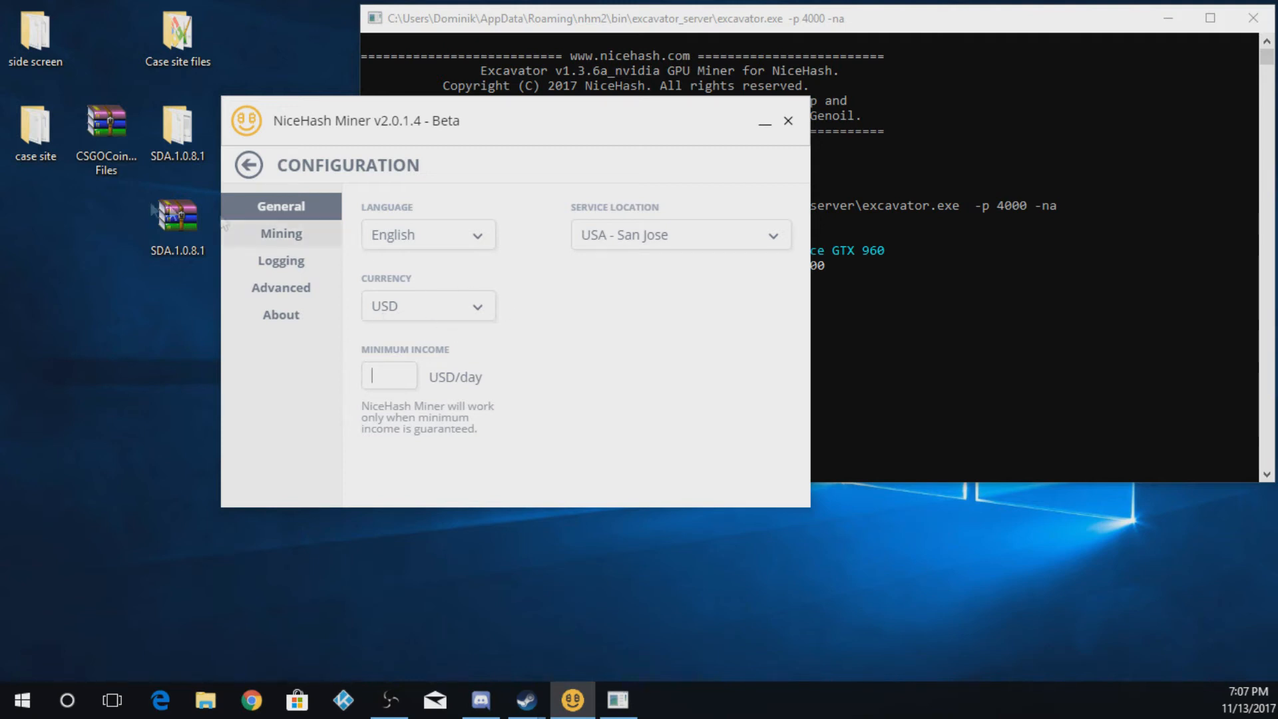
mouse_move(281, 235)
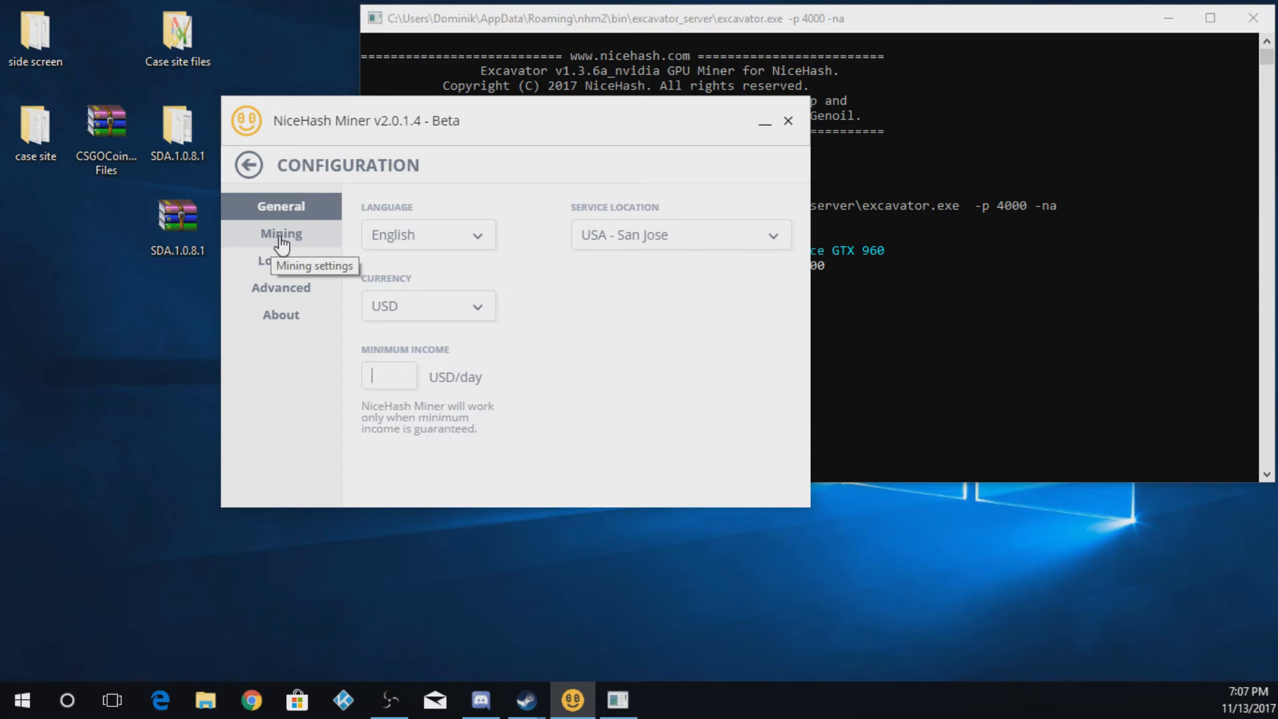
Review the Mining options, leaving idle mining and autostart off with GPU fan control on, then move to Logging.
left_click(281, 233)
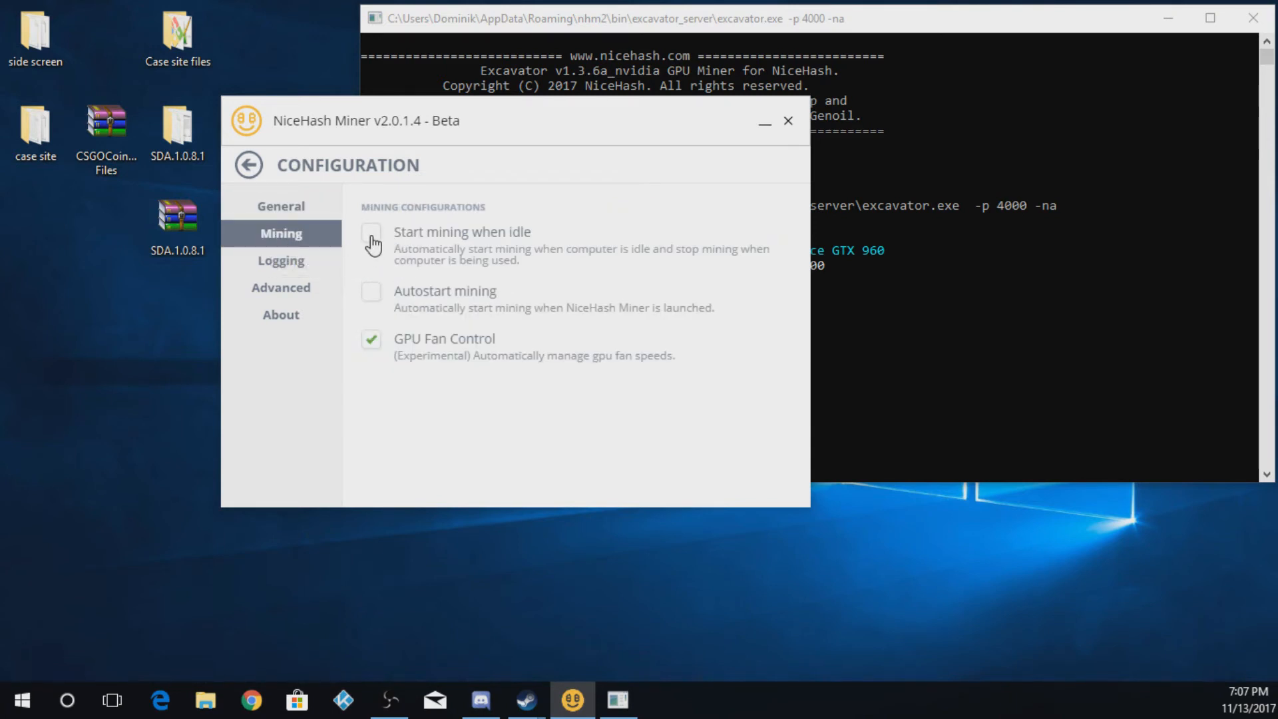
mouse_move(404, 265)
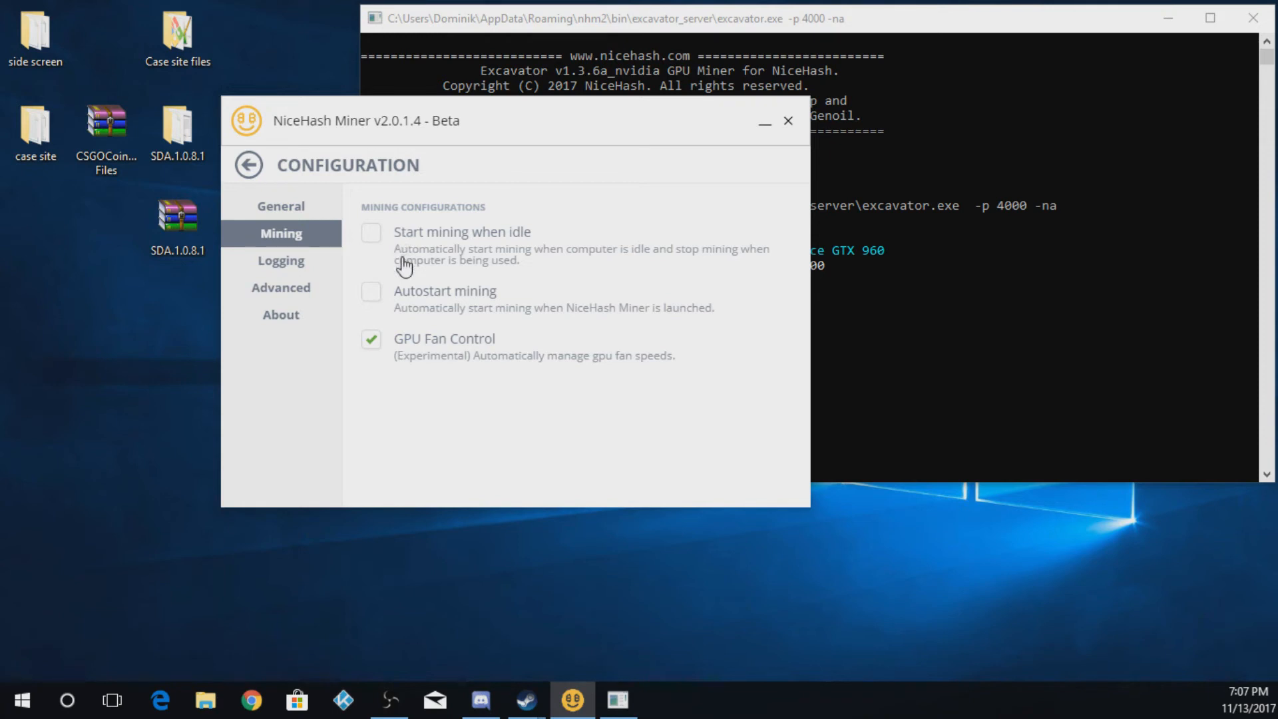
mouse_move(603, 467)
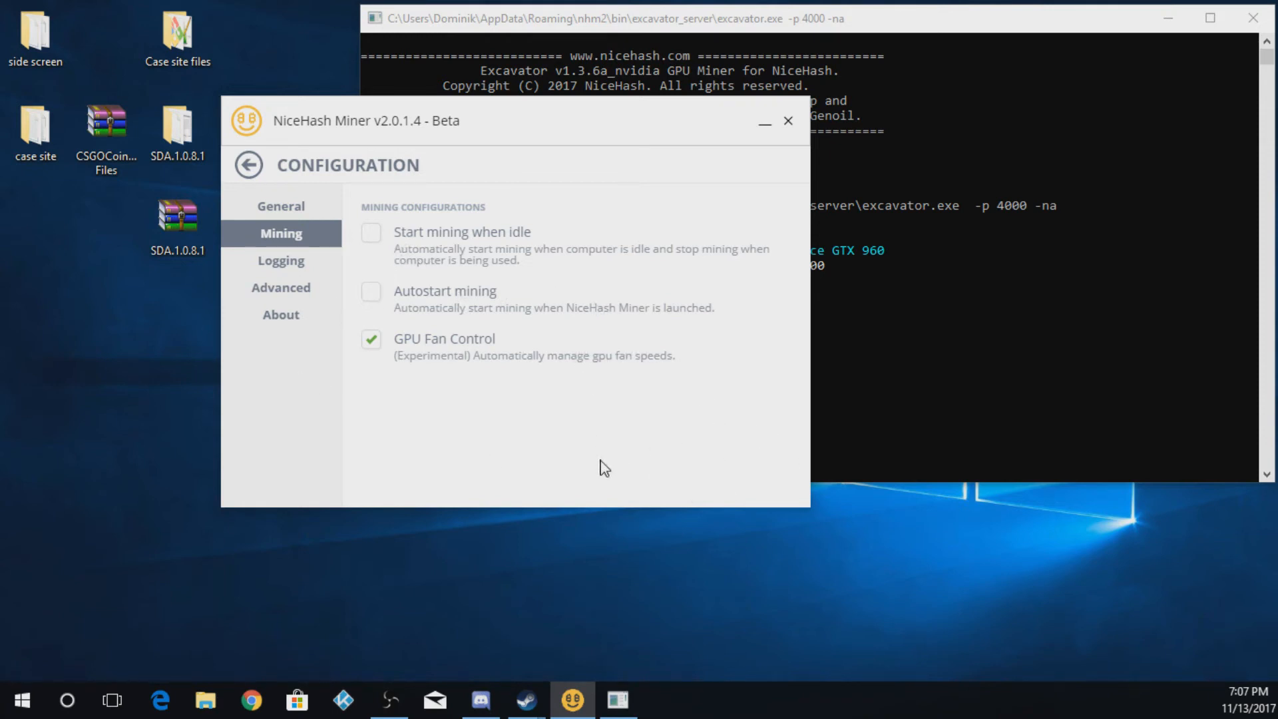
mouse_move(372, 299)
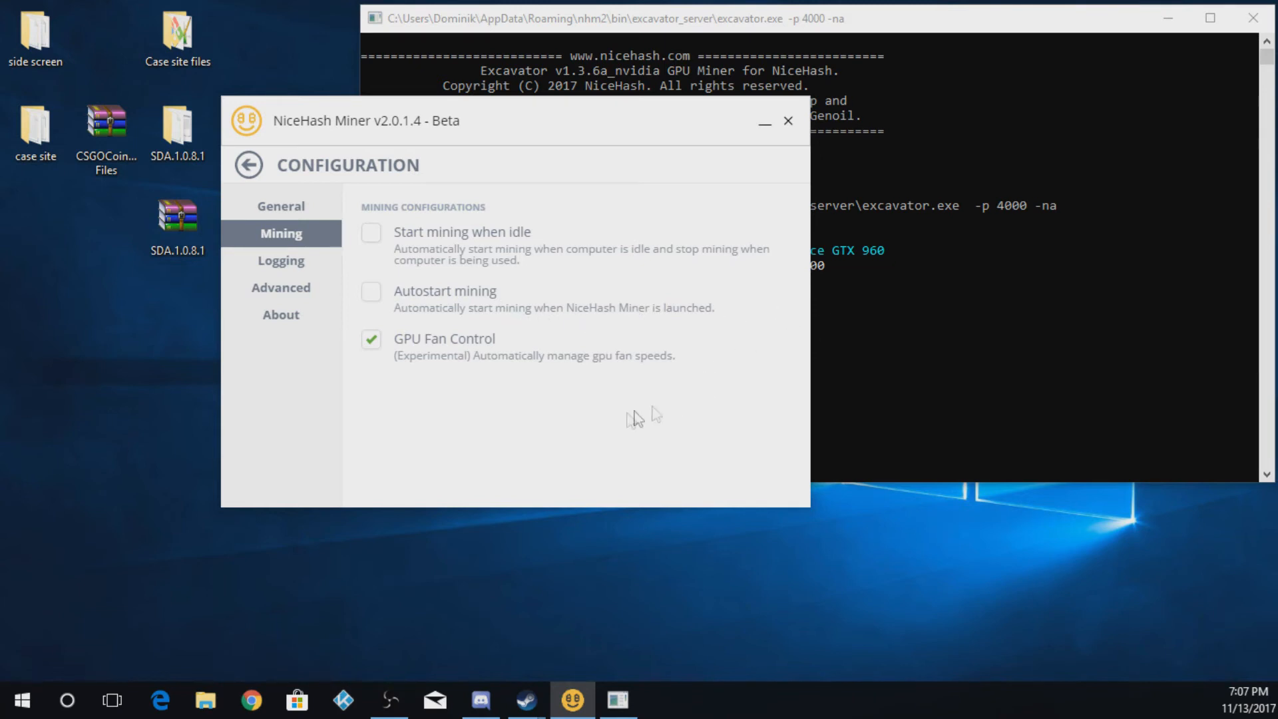
mouse_move(390, 358)
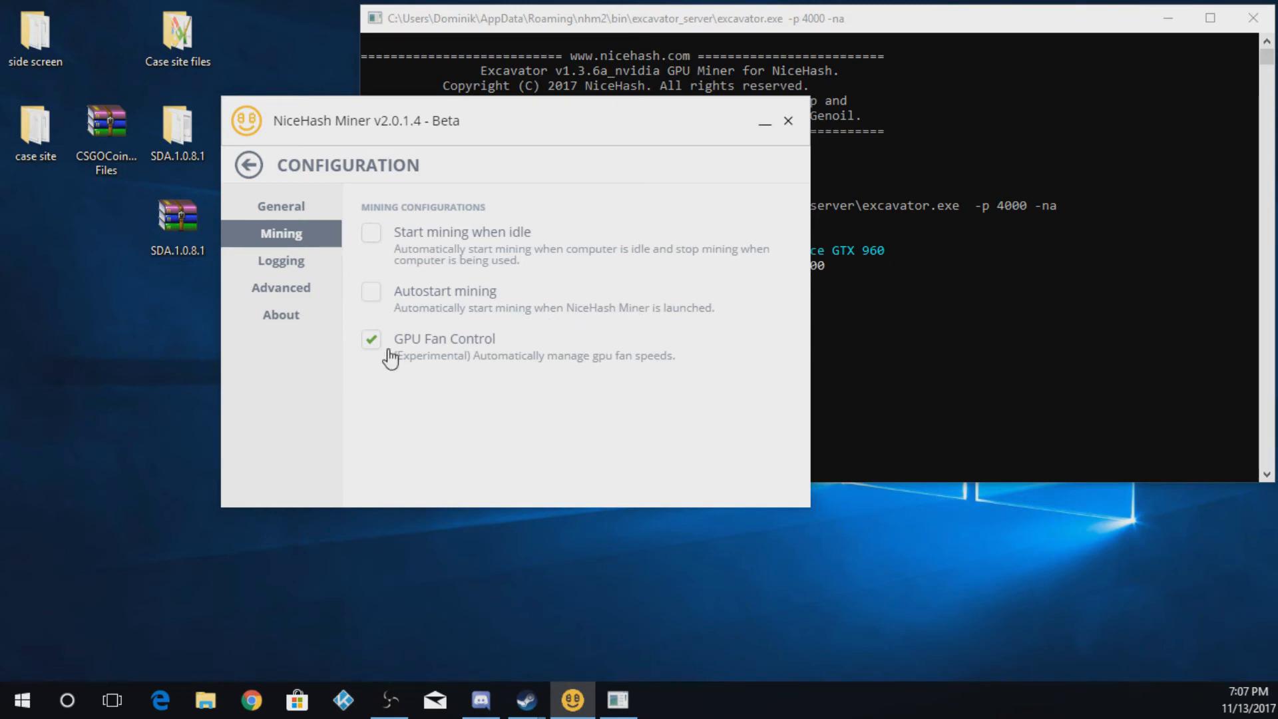
mouse_move(471, 362)
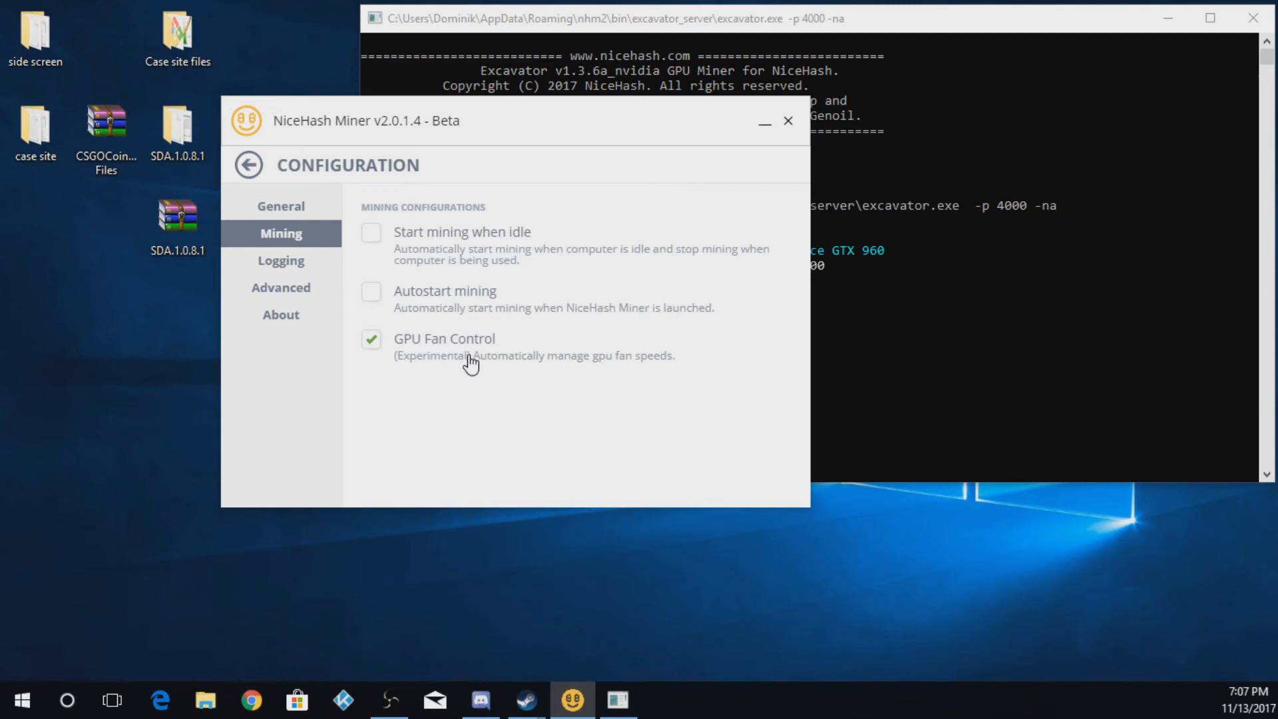
mouse_move(281, 261)
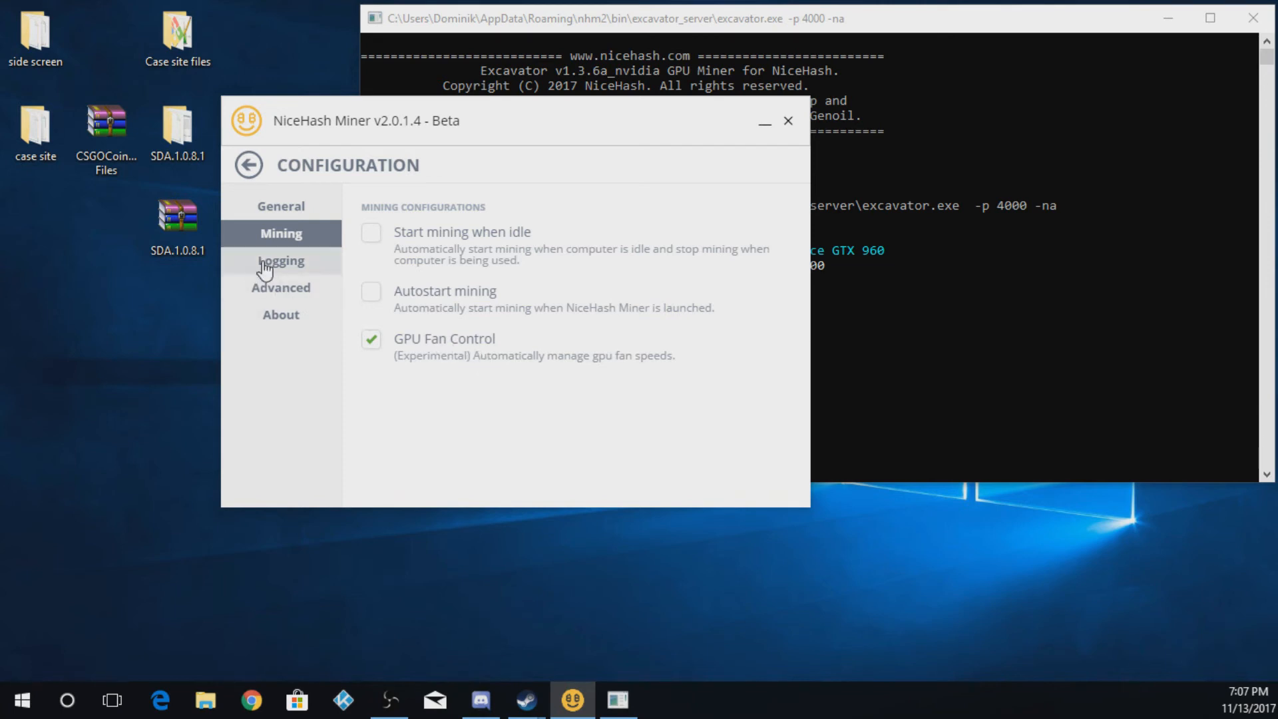
mouse_move(281, 260)
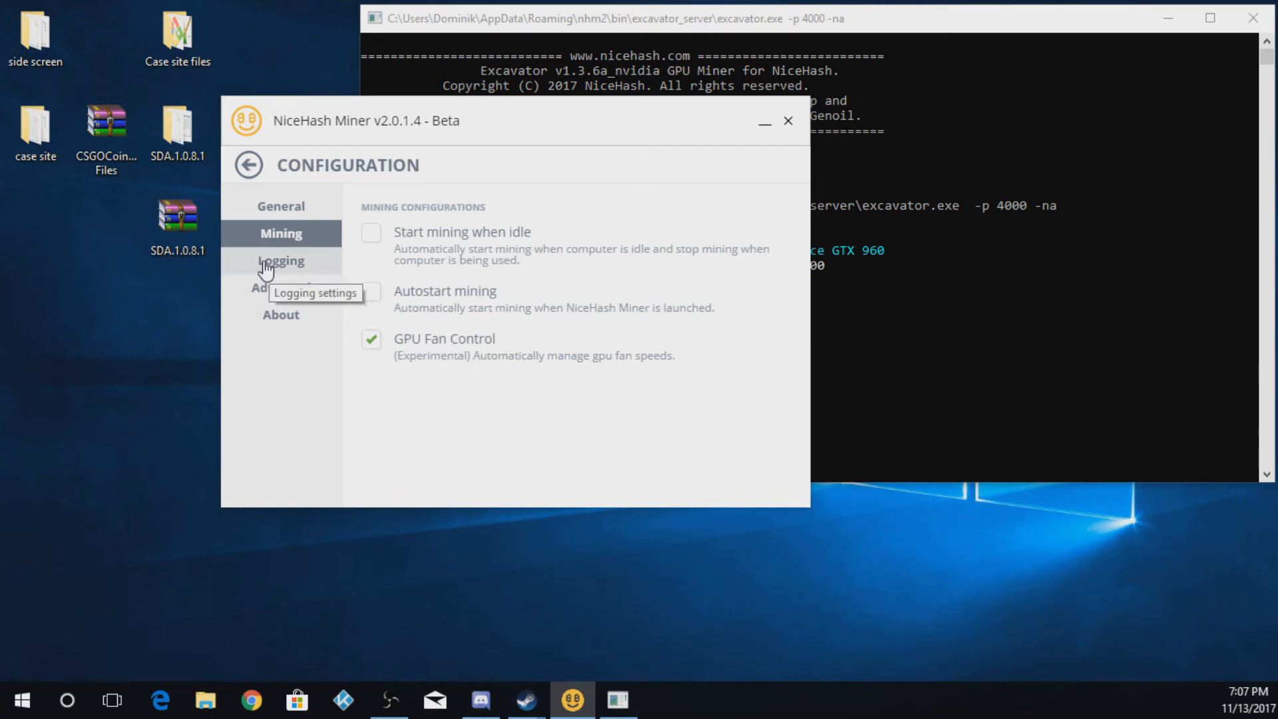
left_click(281, 260)
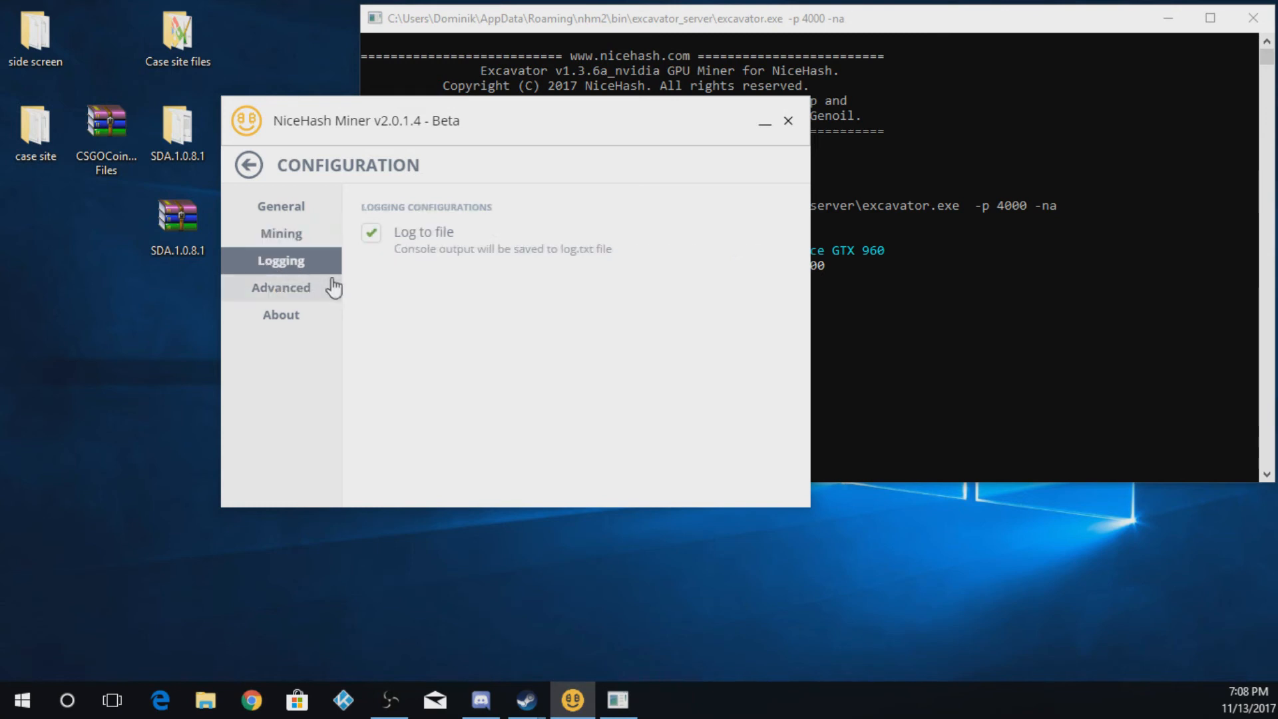
mouse_move(366, 282)
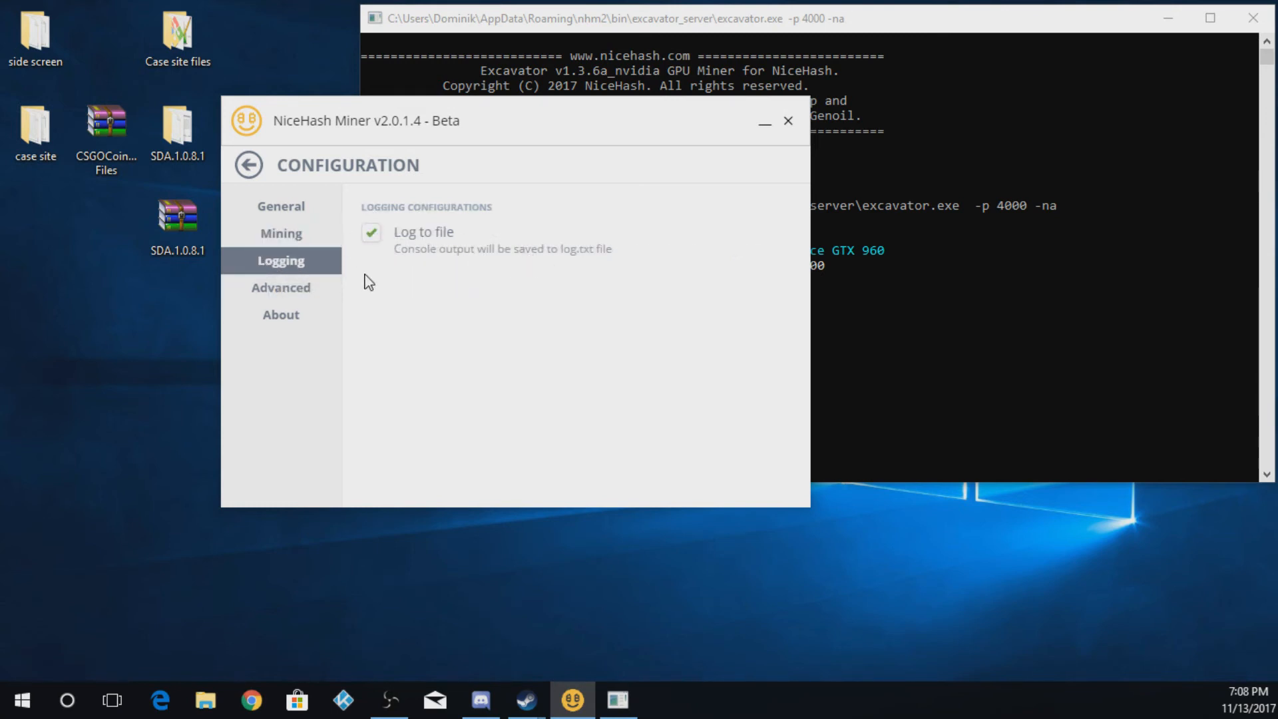
mouse_move(289, 293)
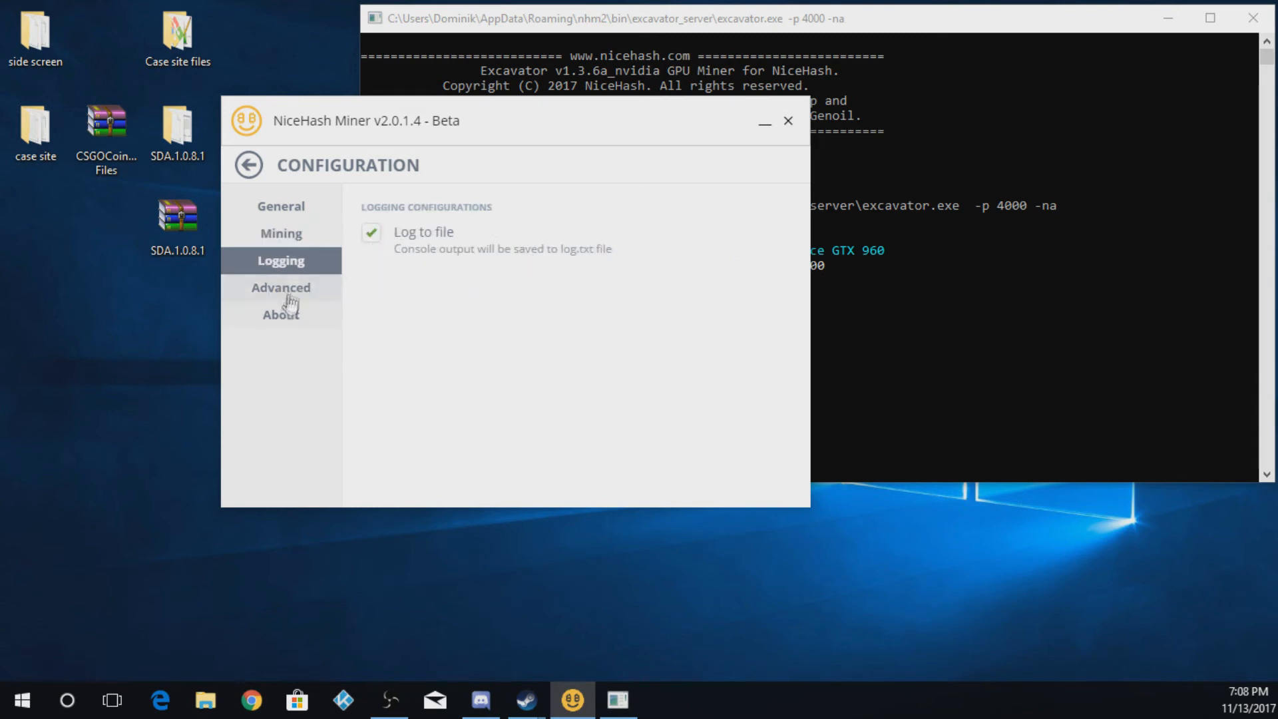
View the Advanced warning and About change log, then return to the main dashboard.
left_click(281, 287)
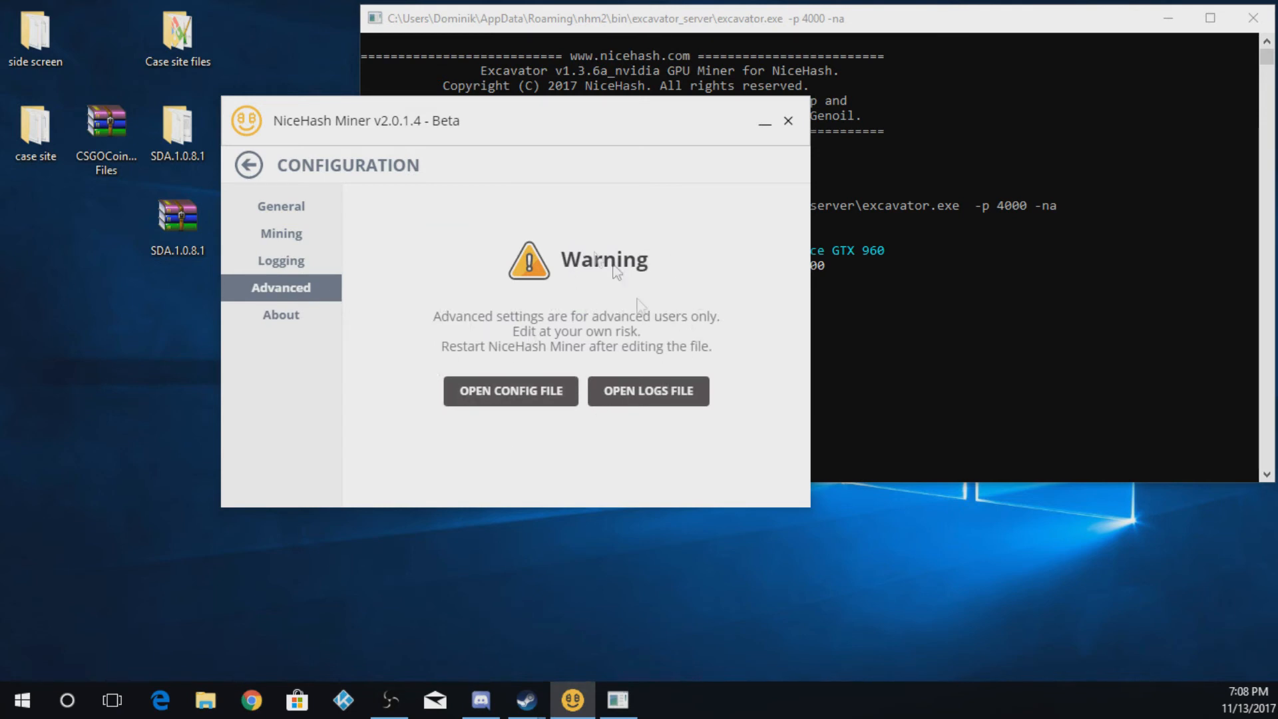
left_click(281, 314)
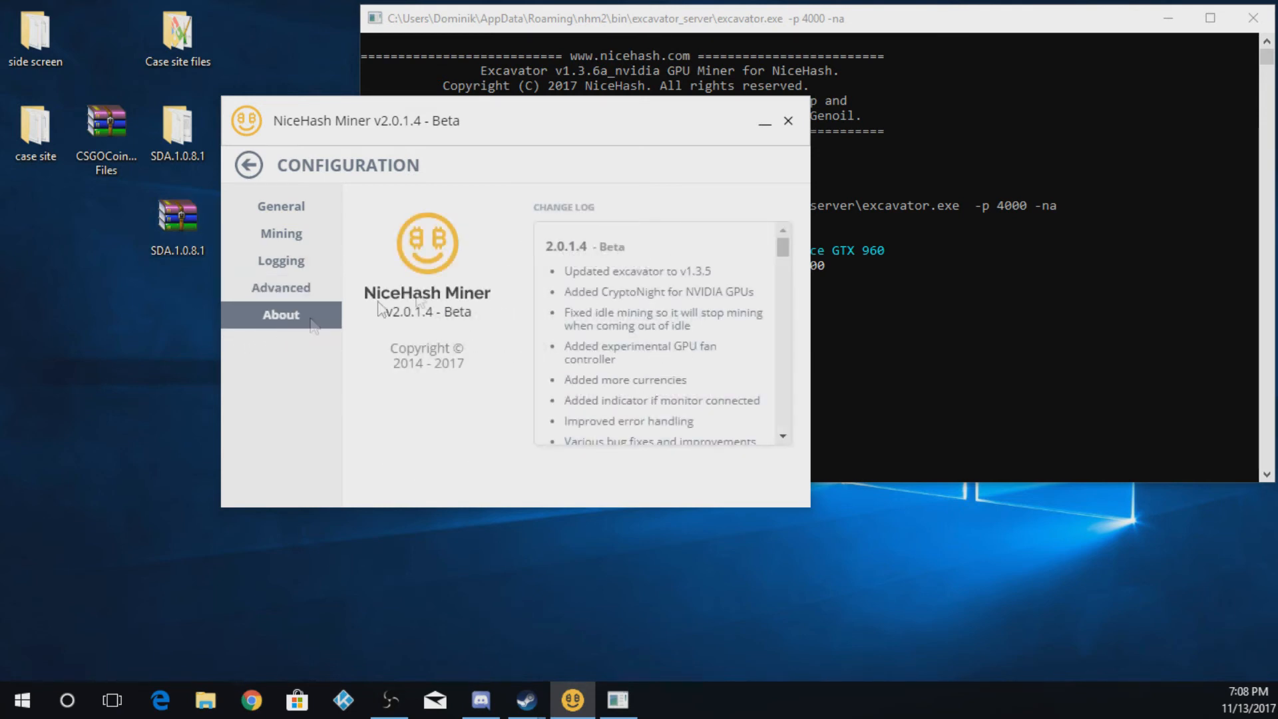
scroll("down", 3)
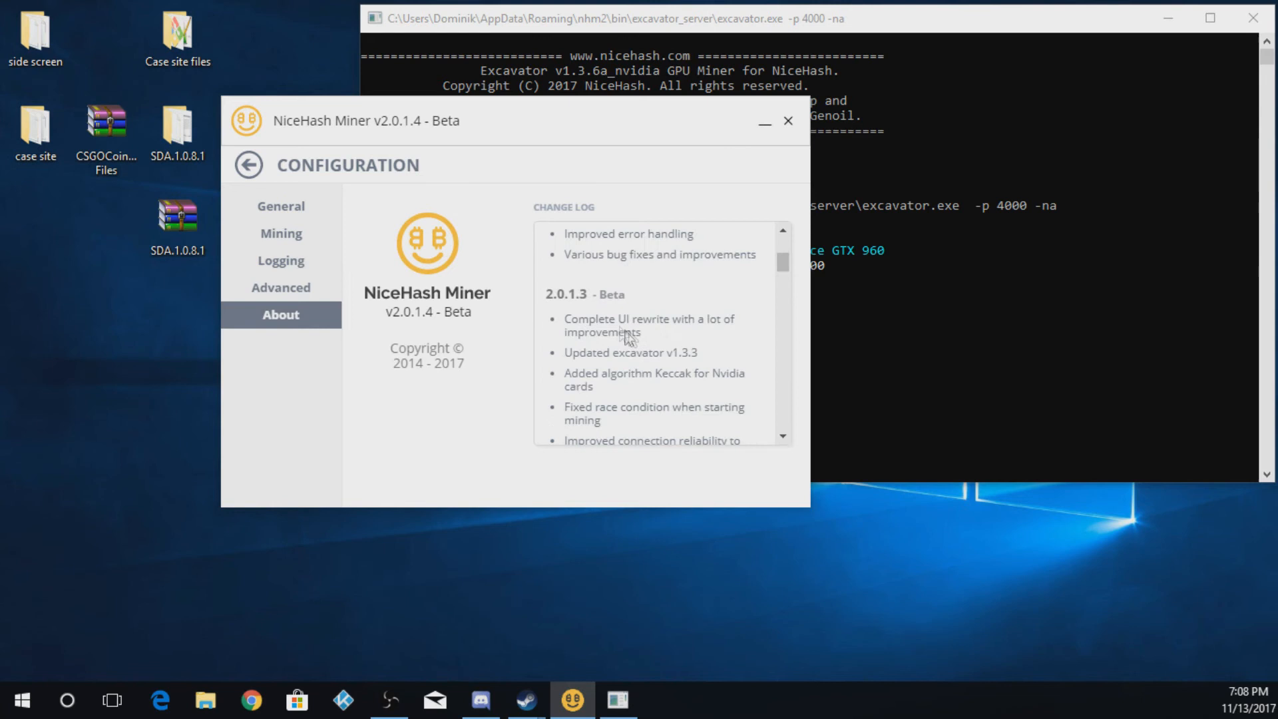
scroll("up", 3)
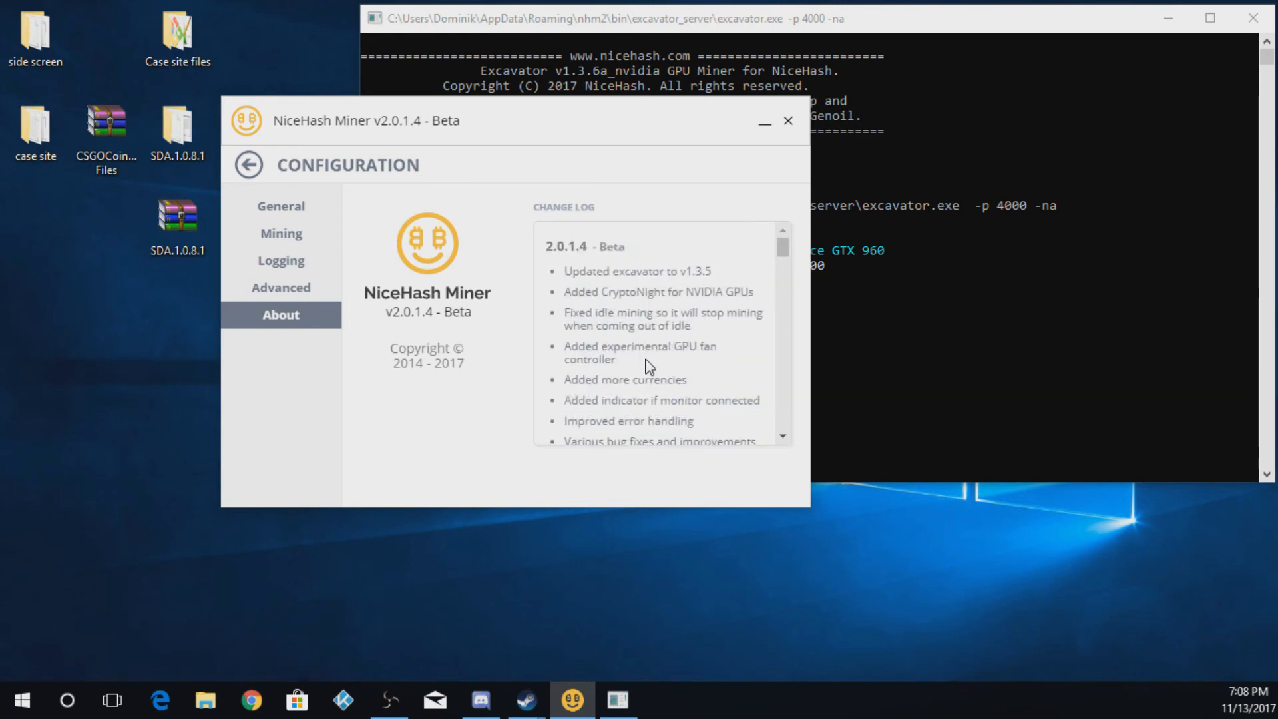
left_click(247, 165)
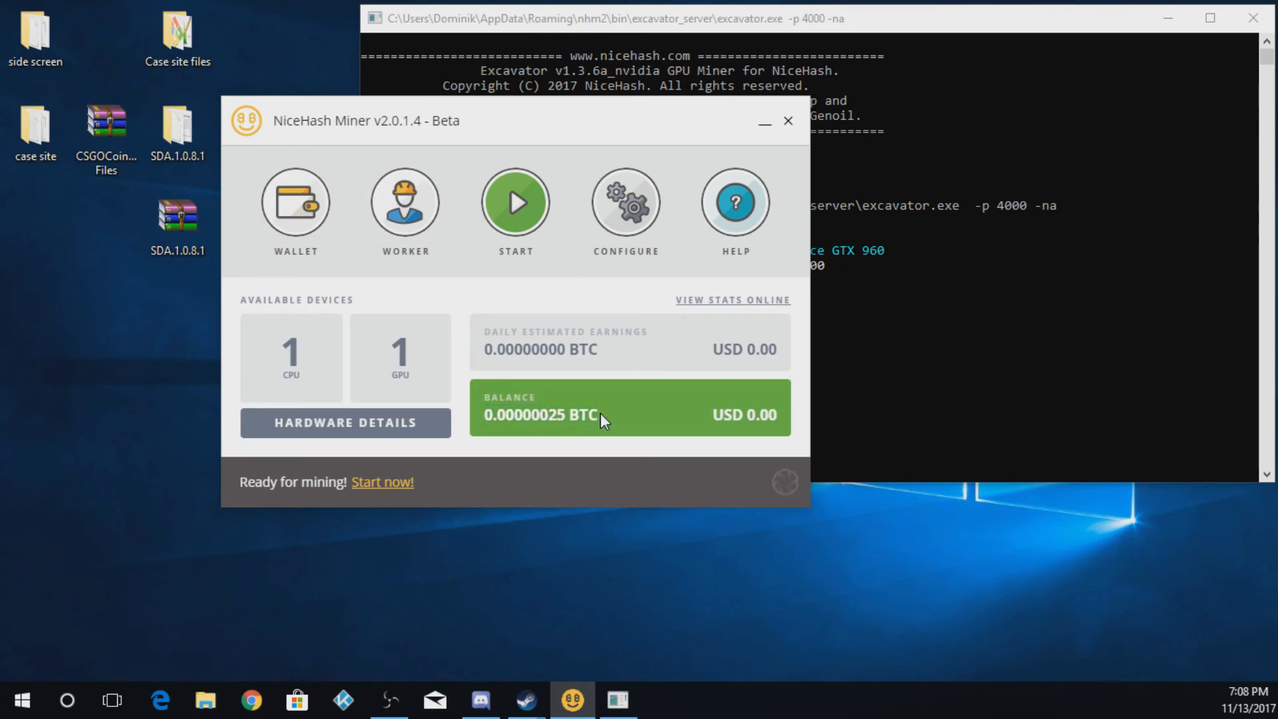
mouse_move(502, 405)
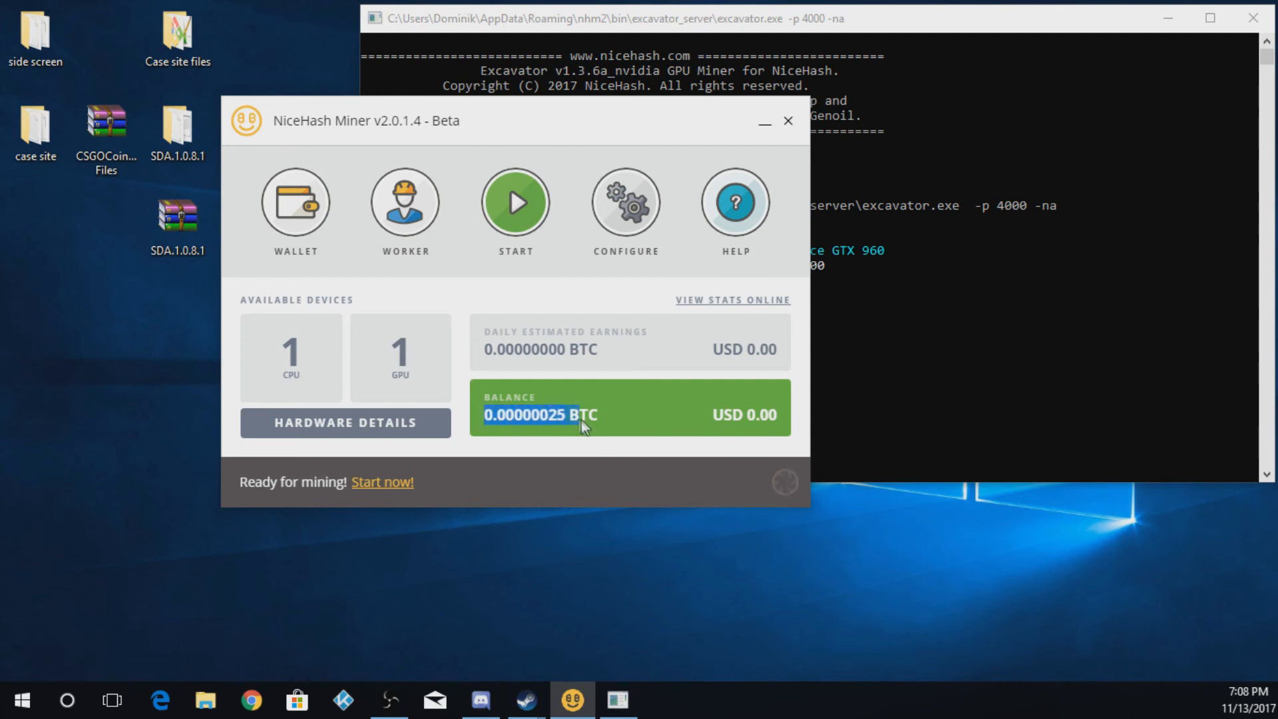
mouse_move(296, 373)
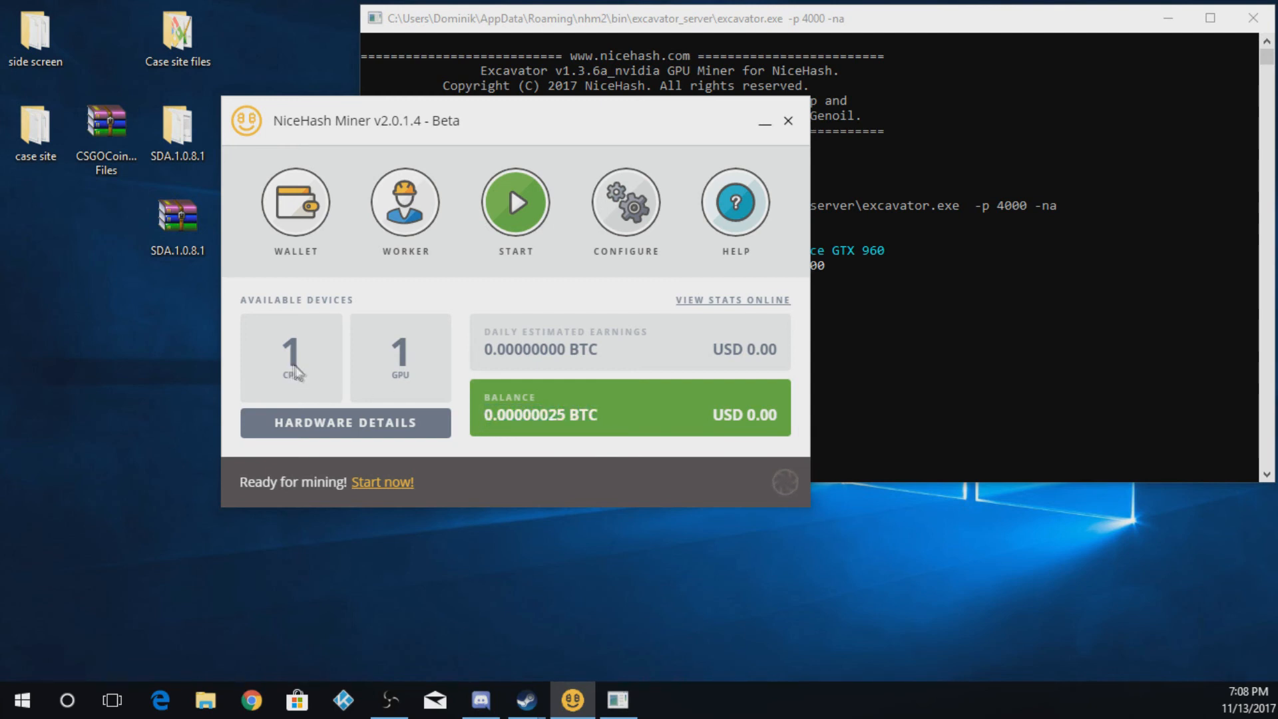
mouse_move(430, 372)
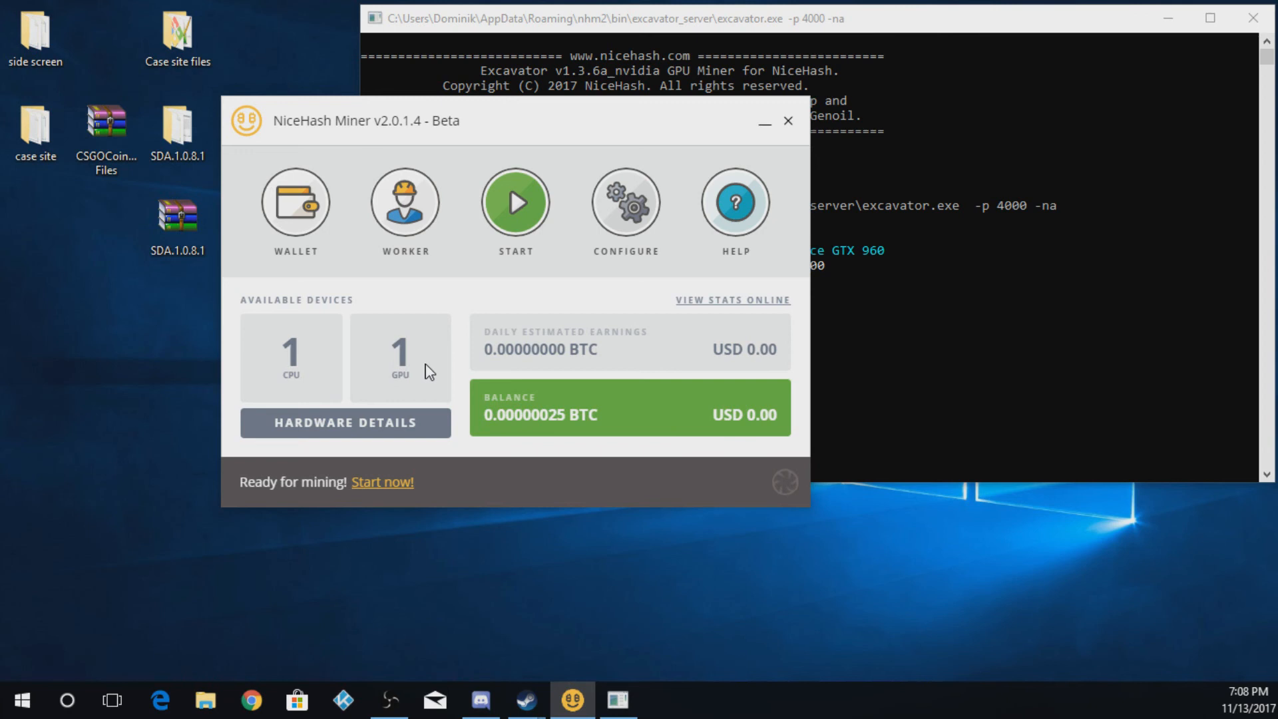
left_click(345, 422)
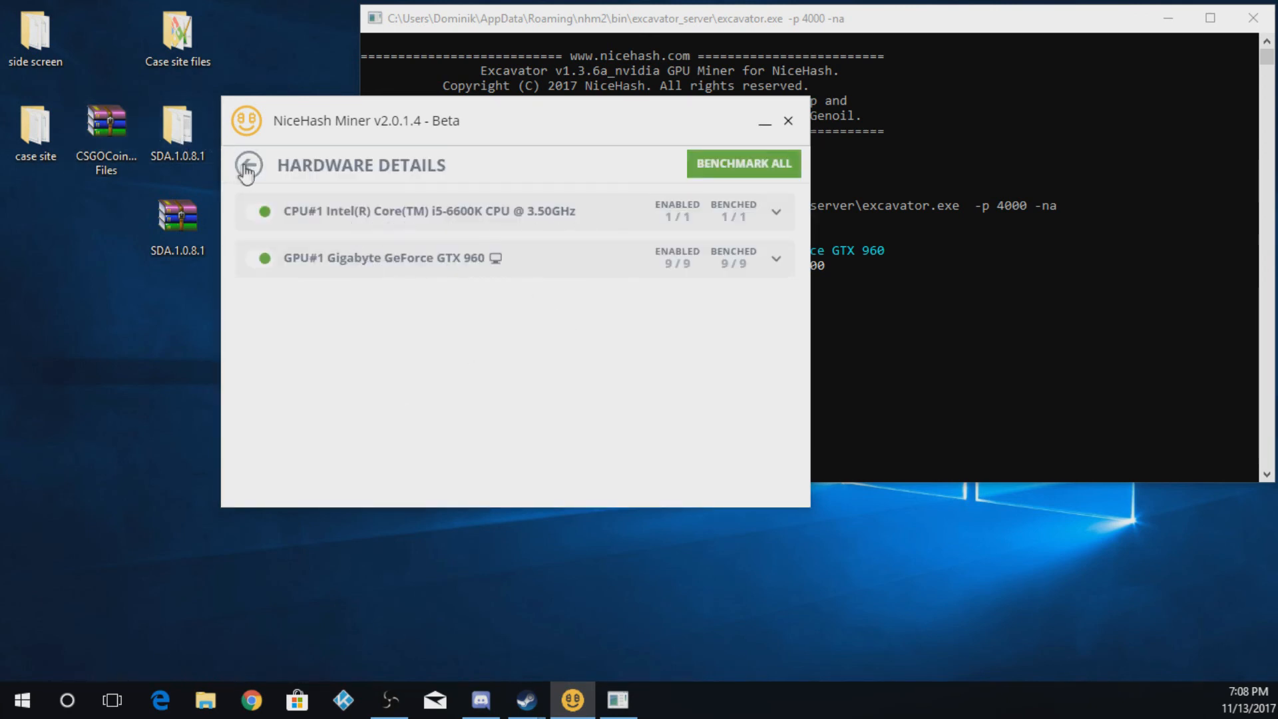
left_click(248, 165)
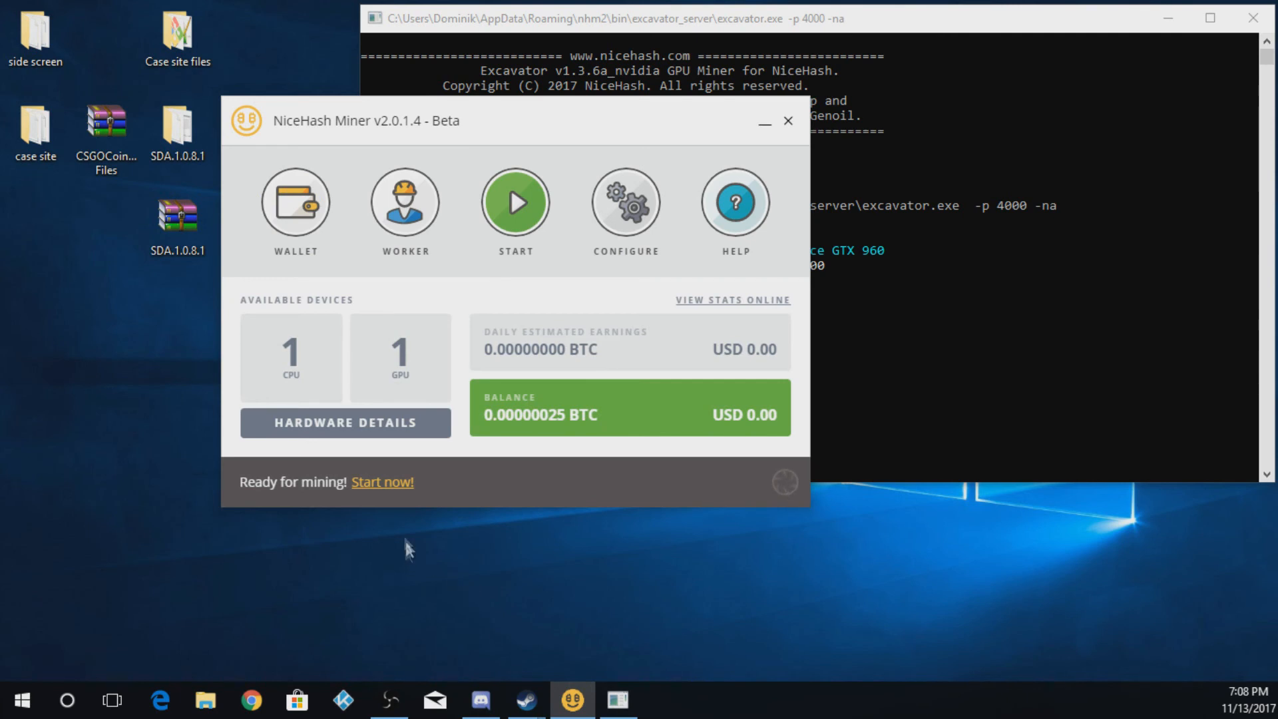
mouse_move(382, 482)
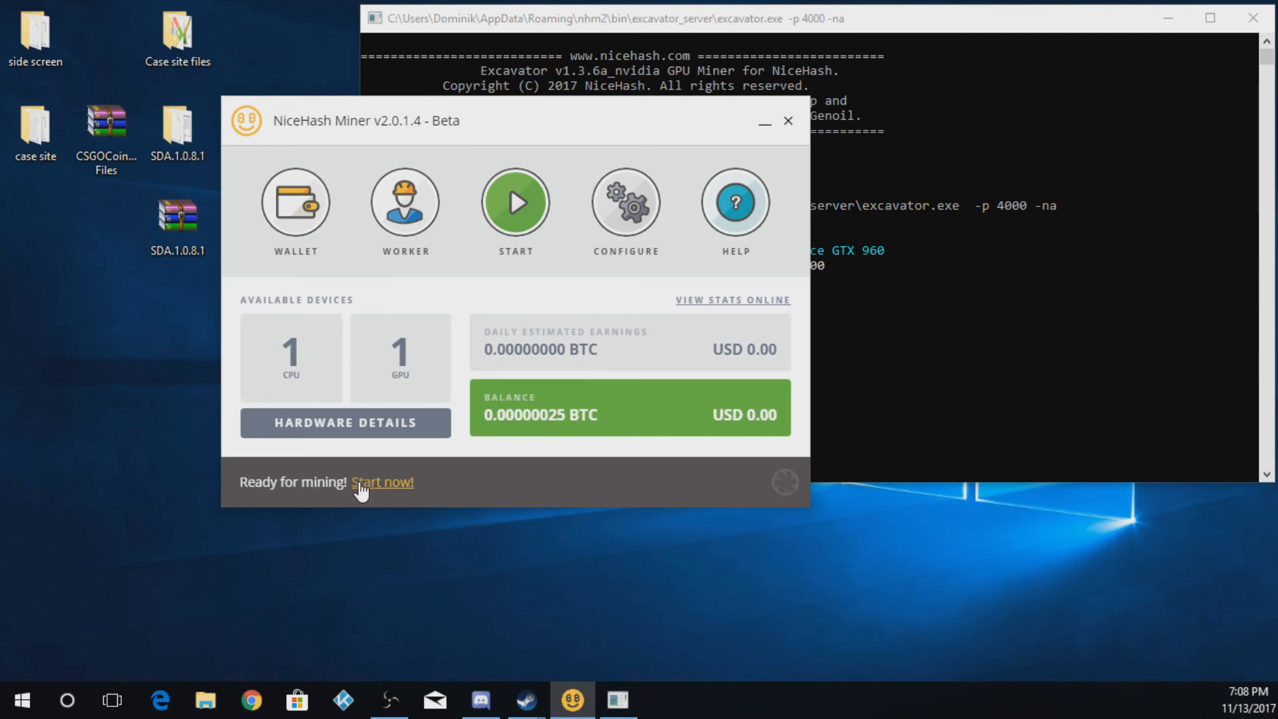
mouse_move(385, 478)
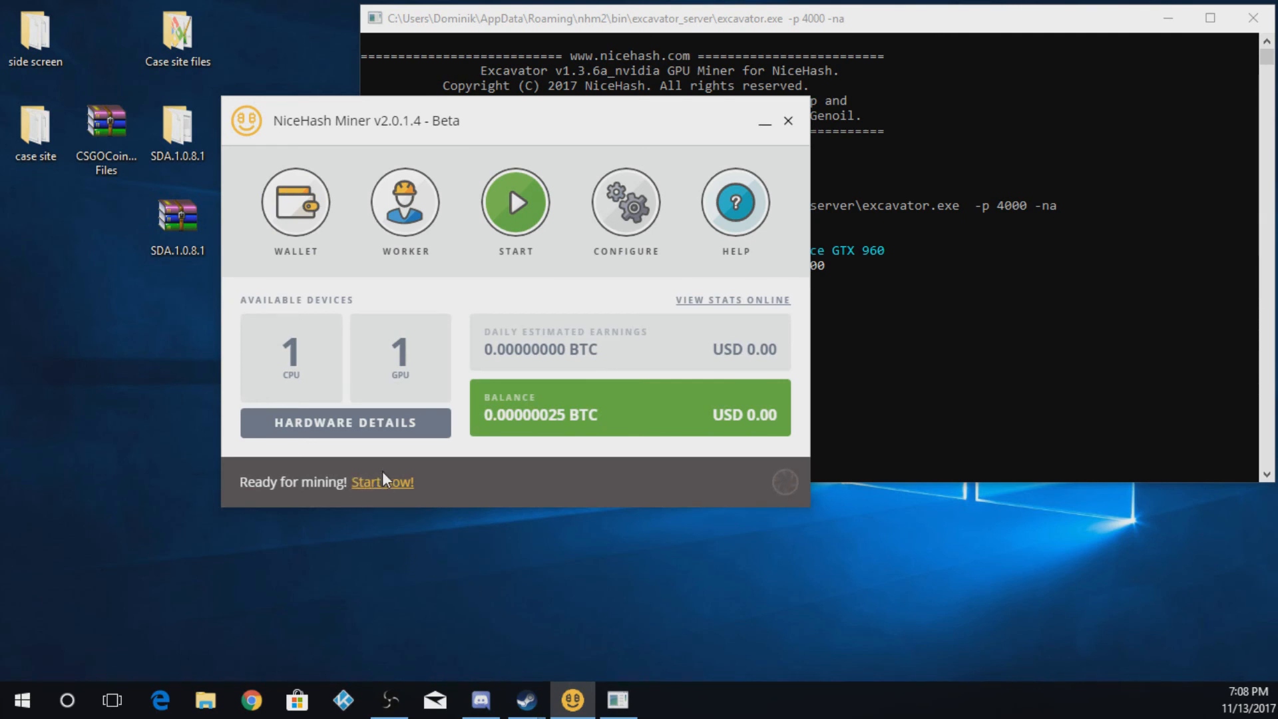
mouse_move(117, 517)
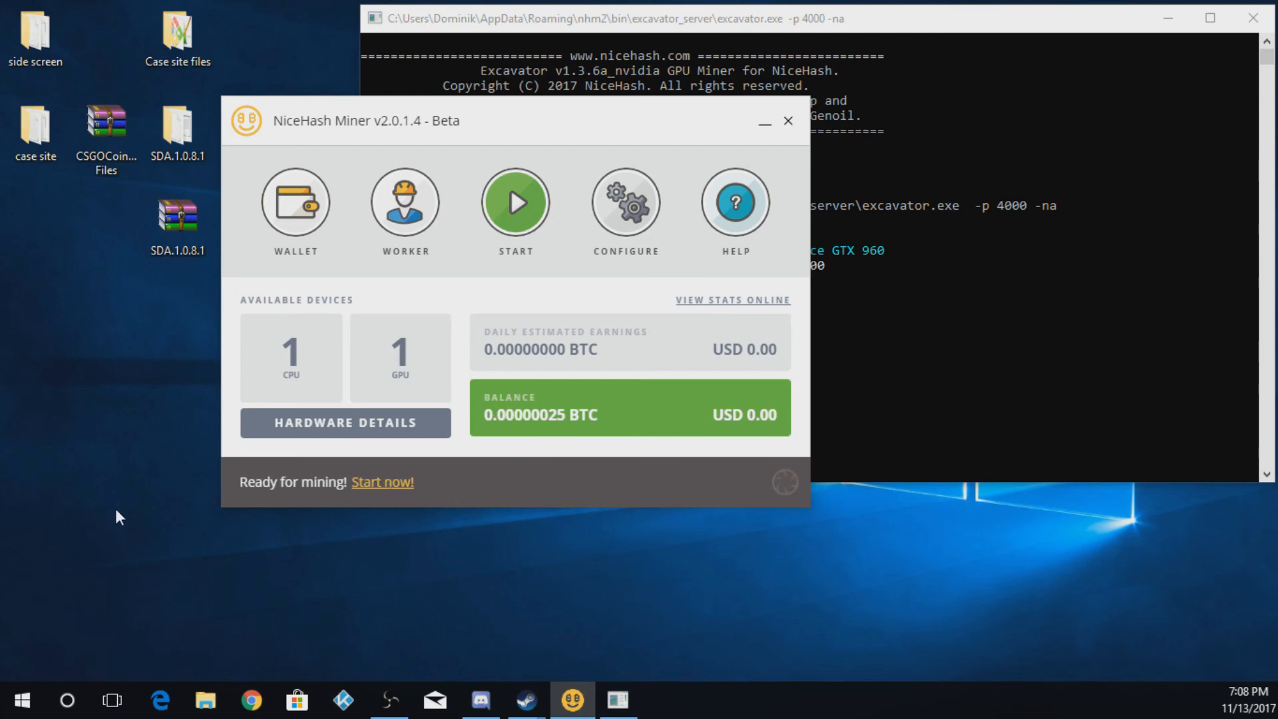
mouse_move(531, 104)
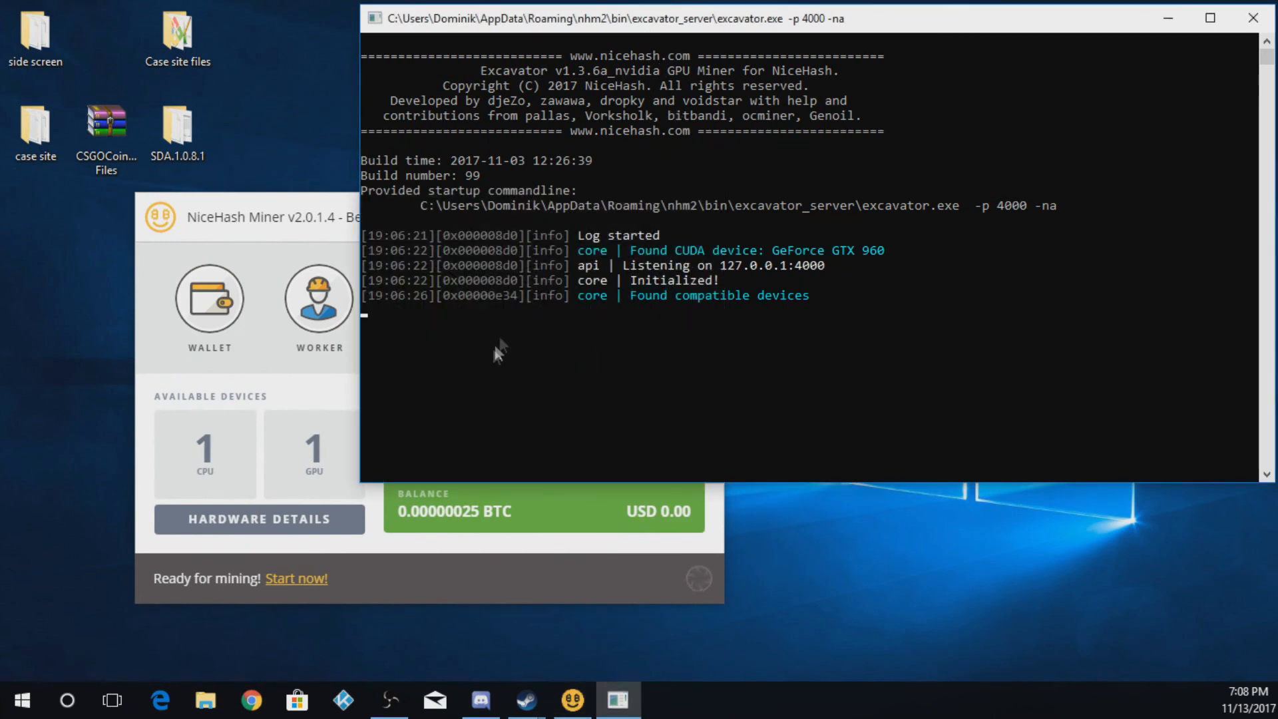
mouse_move(503, 349)
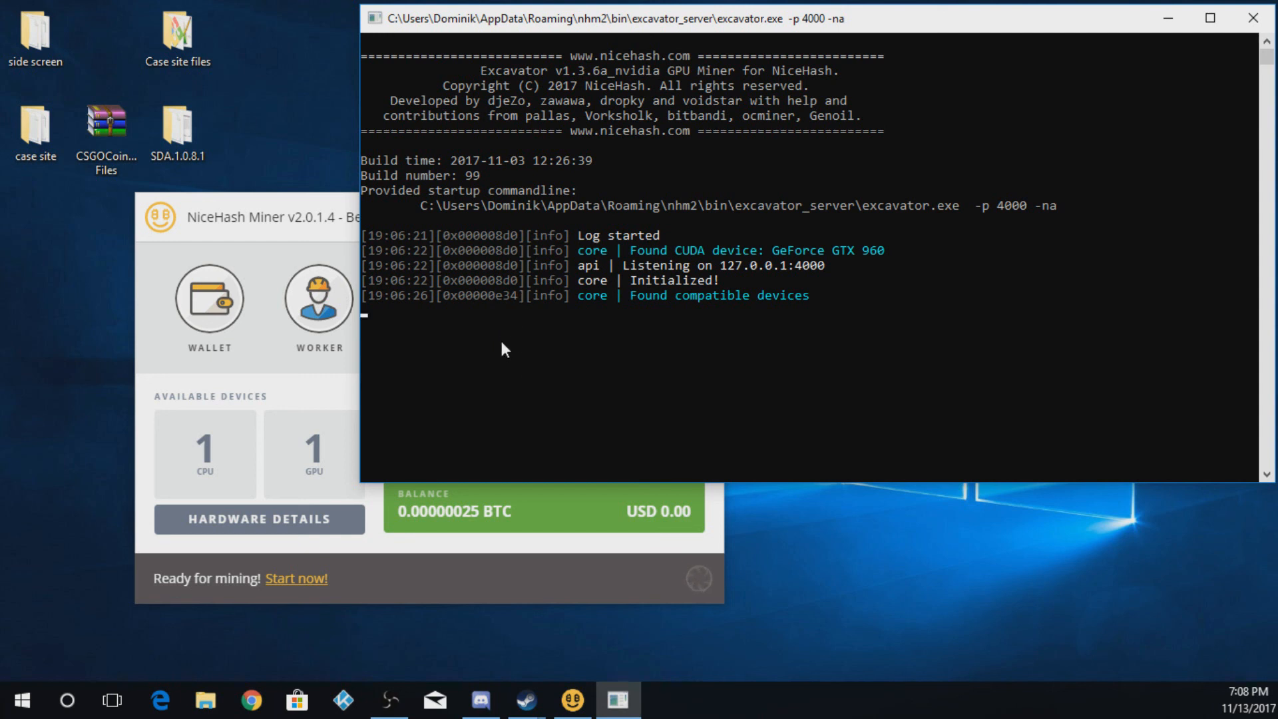